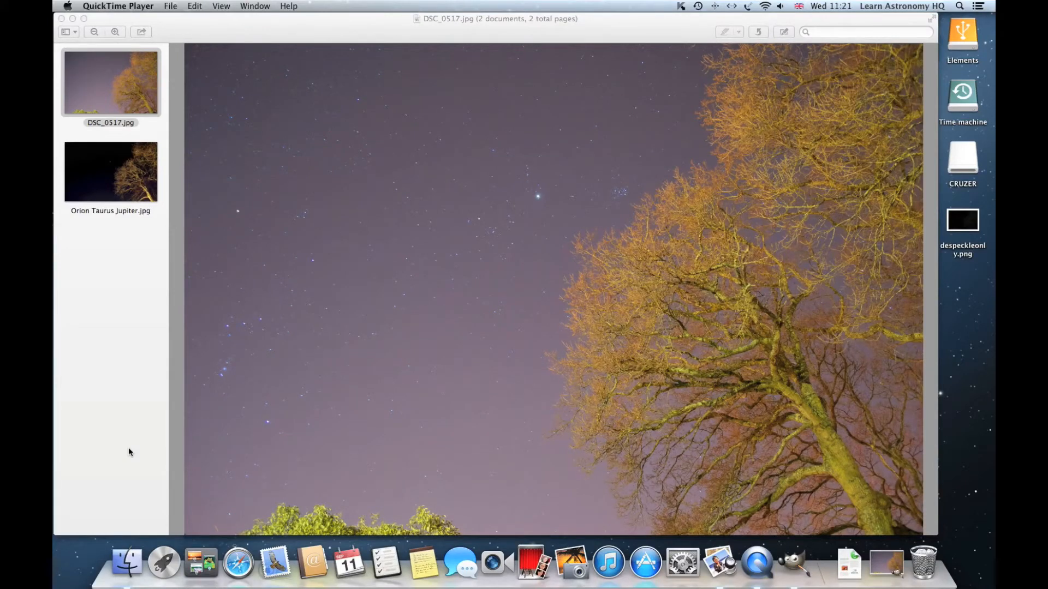
mouse_move(130, 455)
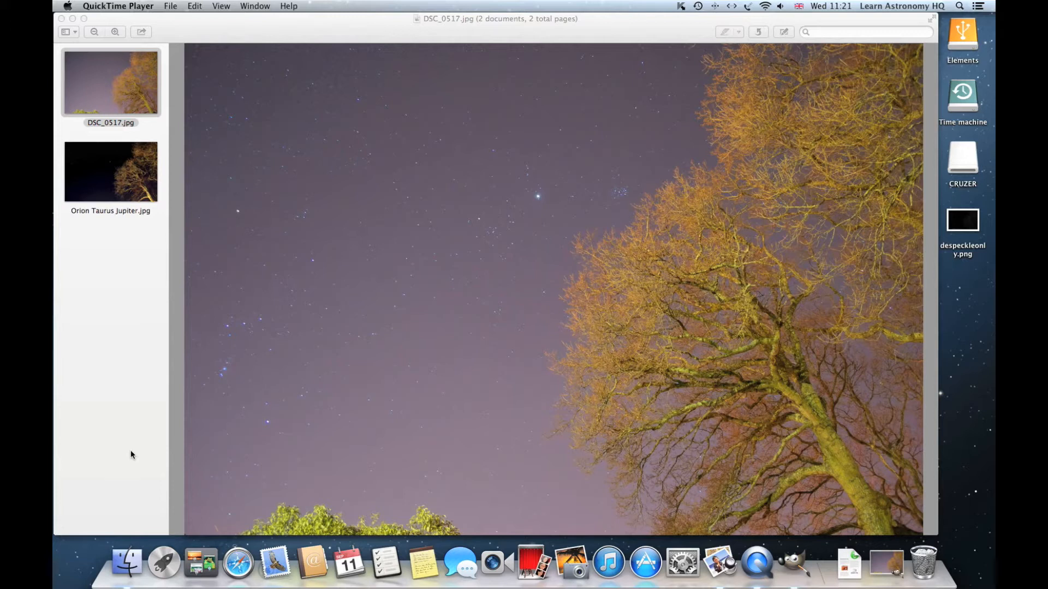
mouse_move(173, 445)
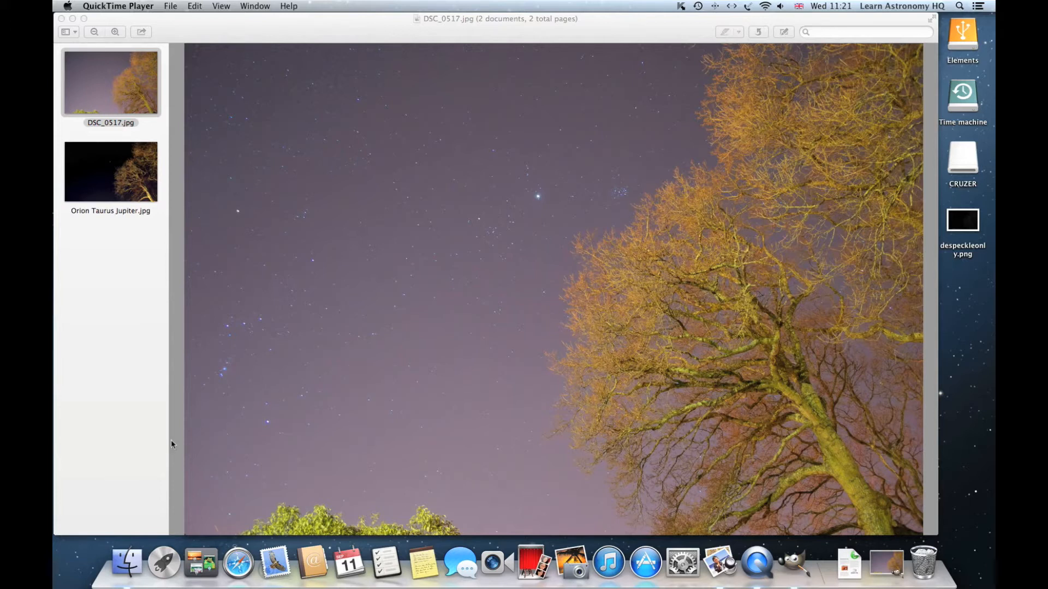
mouse_move(735, 389)
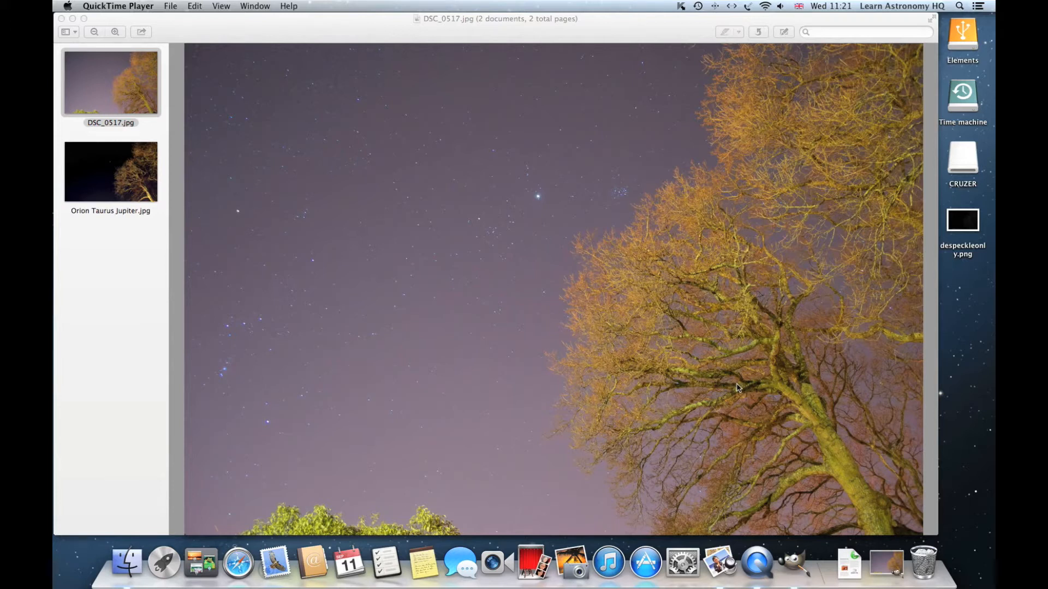
mouse_move(775, 446)
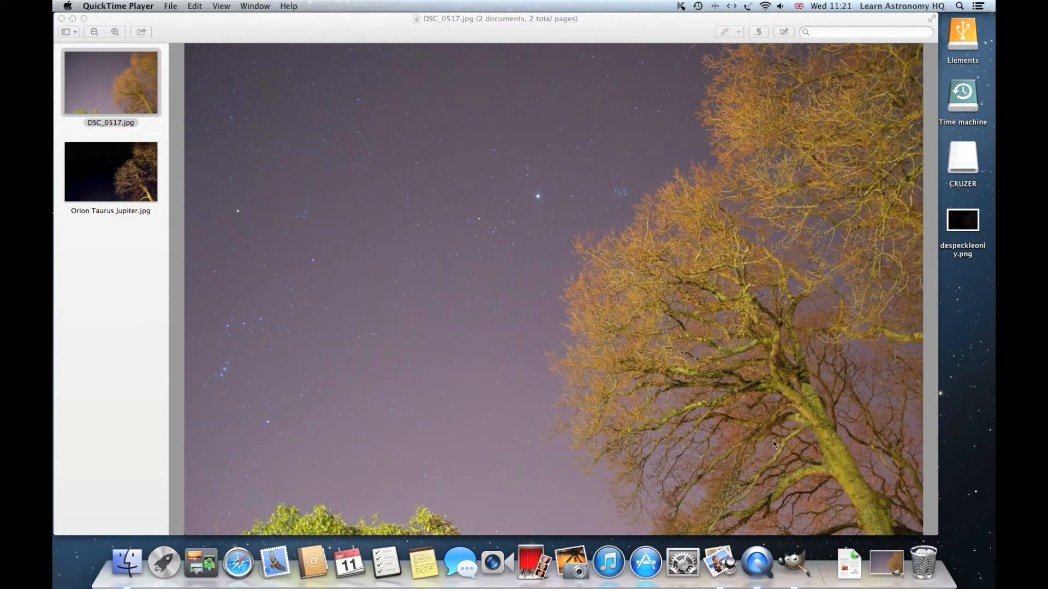
mouse_move(873, 106)
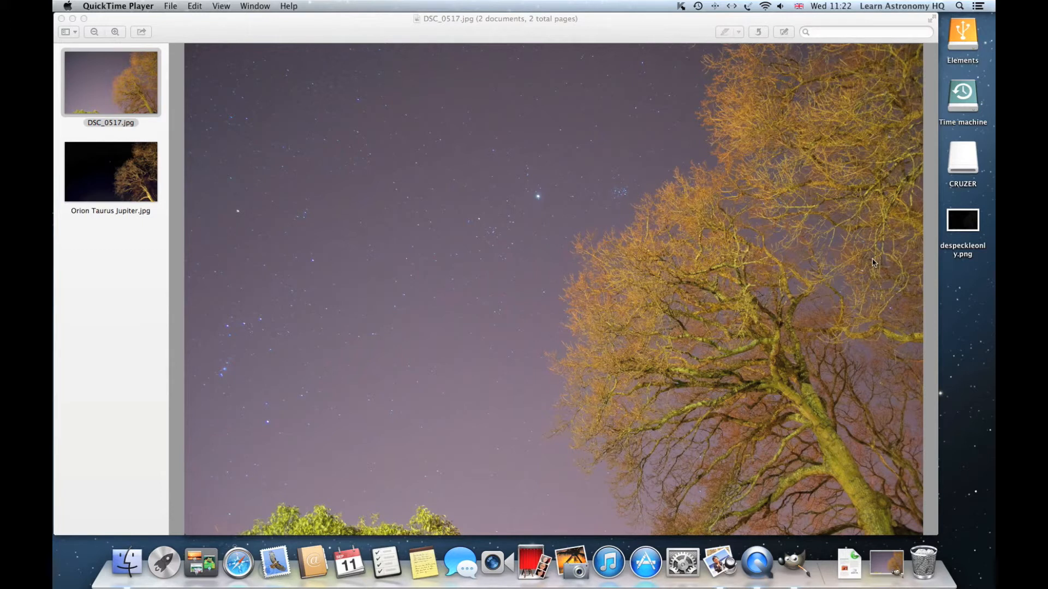
mouse_move(854, 260)
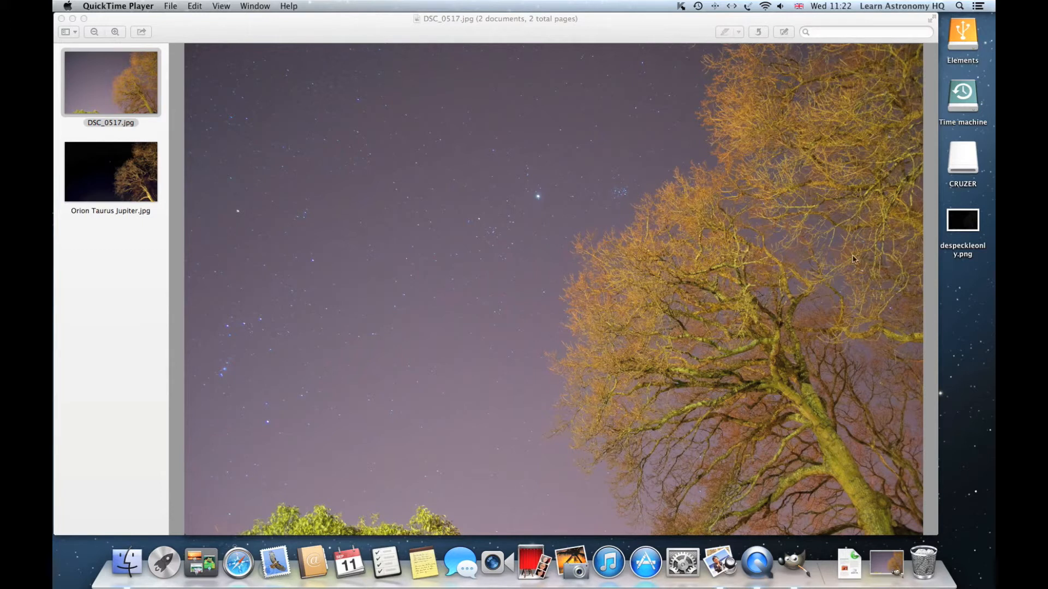
mouse_move(506, 460)
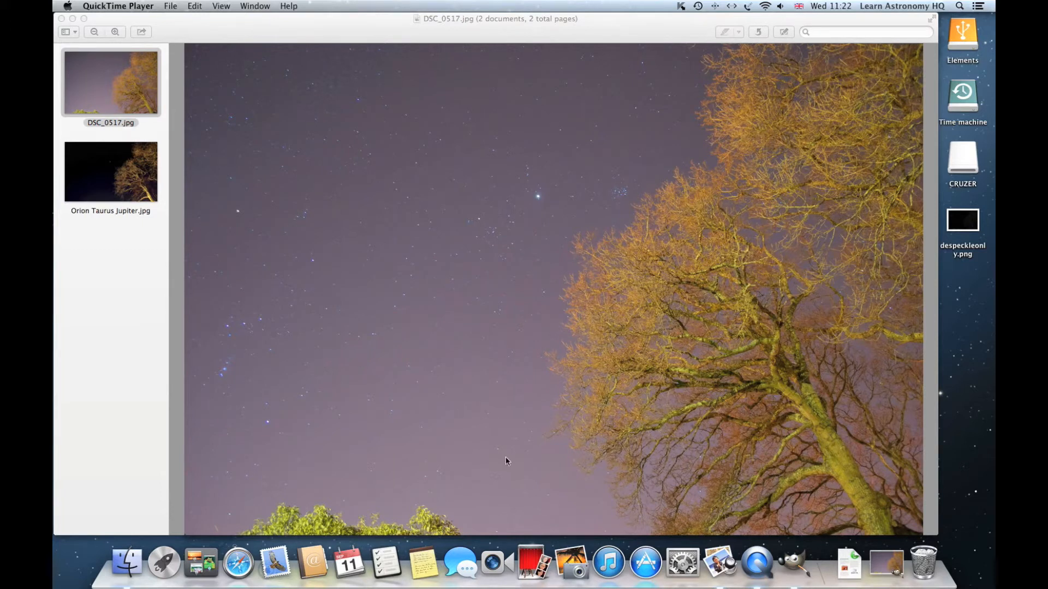
mouse_move(529, 292)
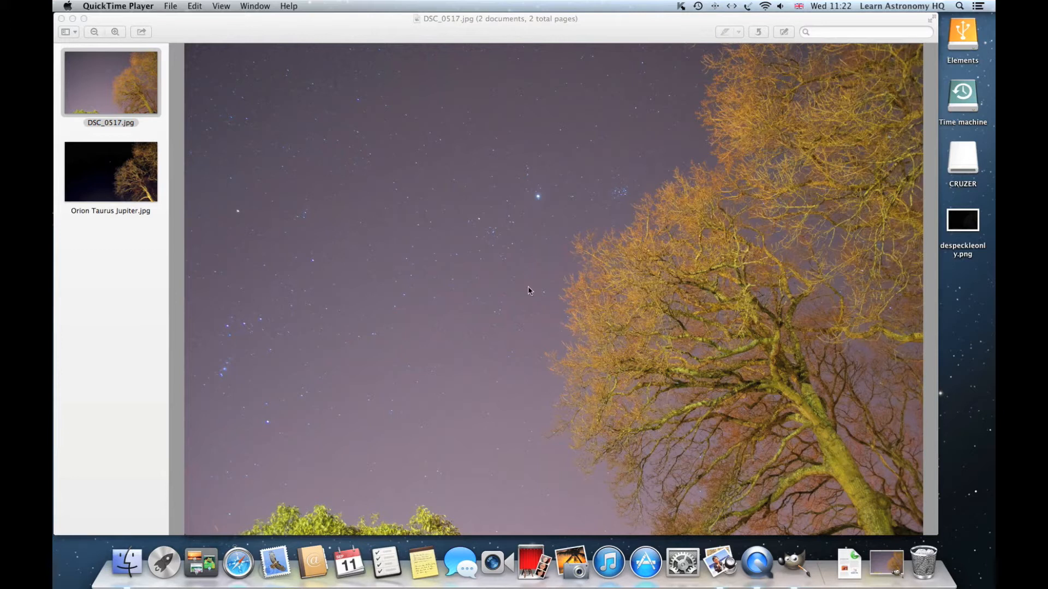
mouse_move(130, 180)
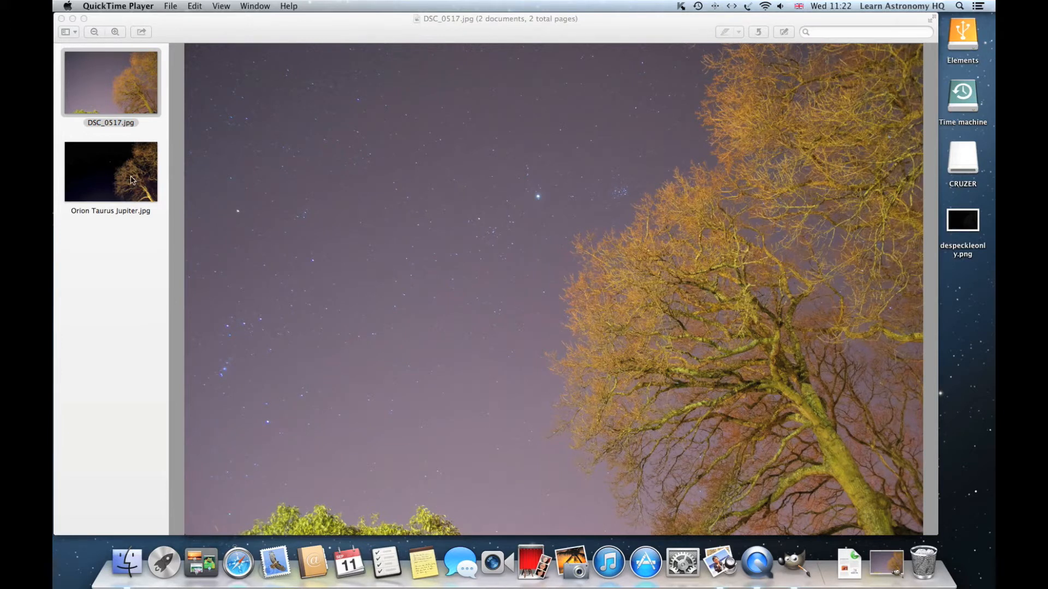
- Show the Orion Taurus Jupiter photo in Preview's main view
left_click(110, 172)
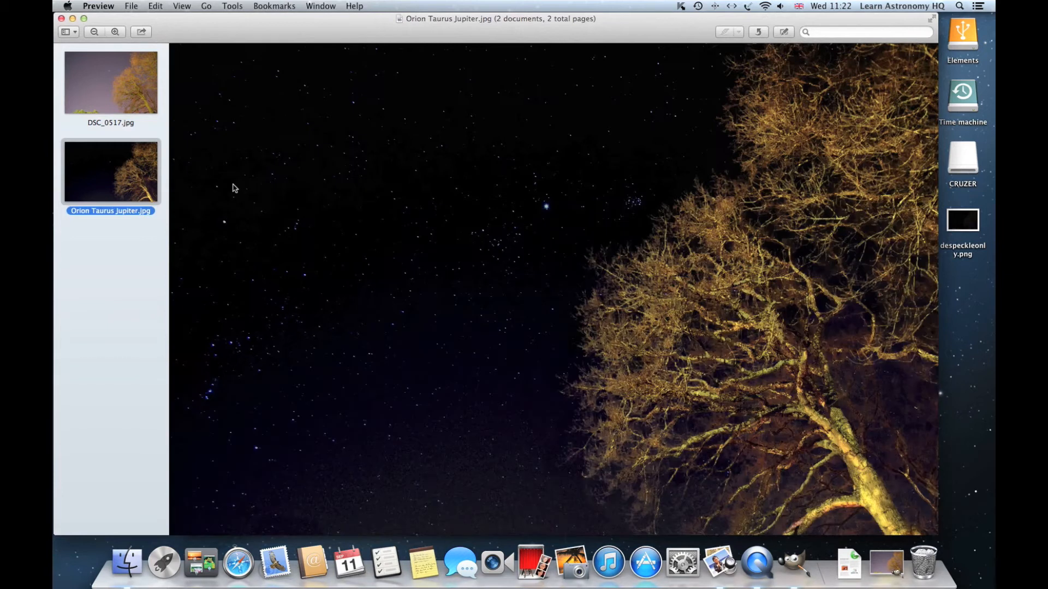
mouse_move(314, 325)
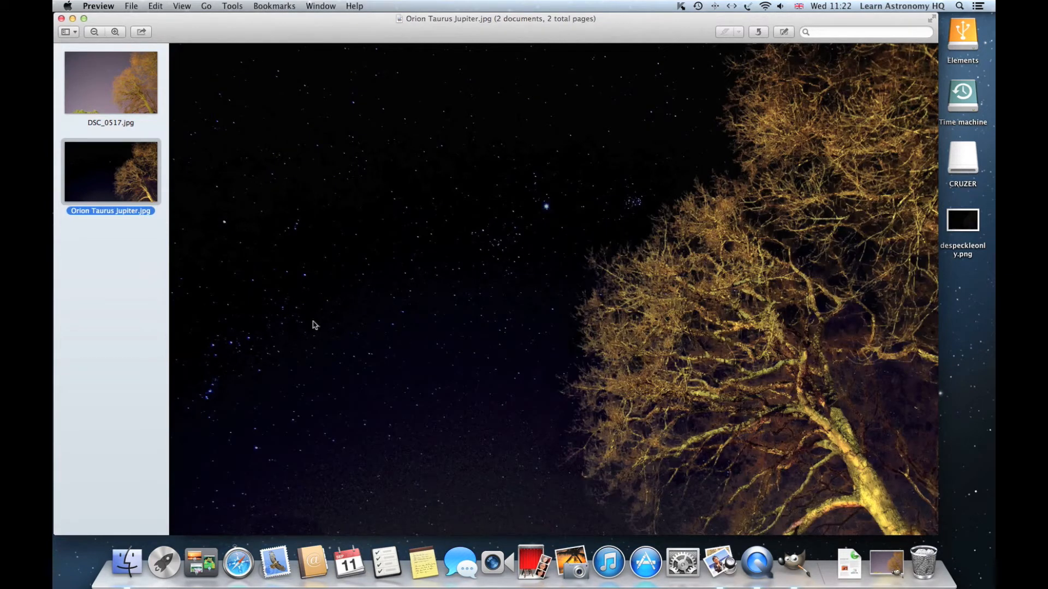
mouse_move(710, 518)
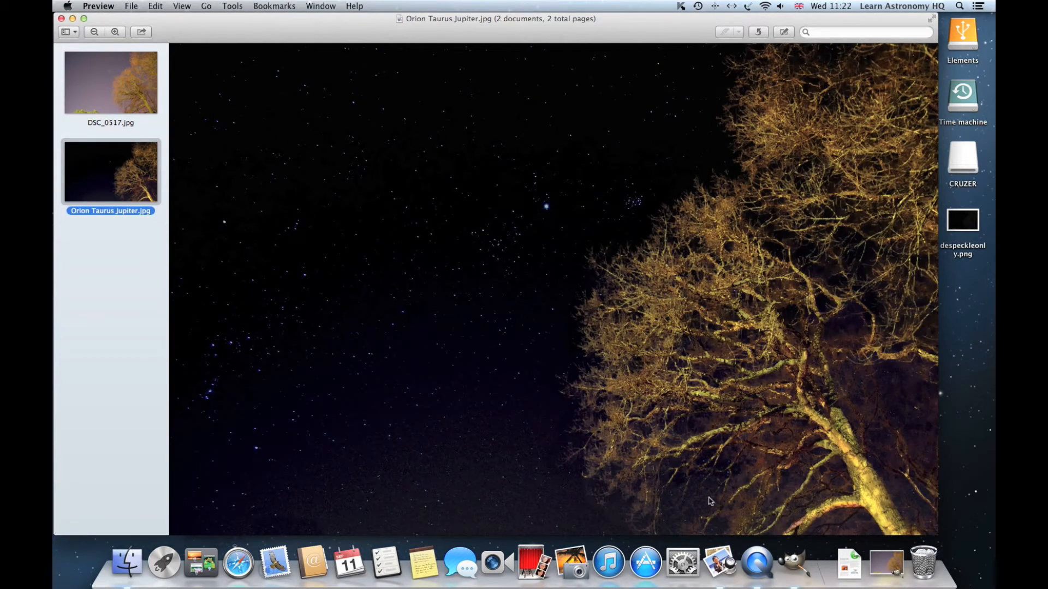
mouse_move(751, 347)
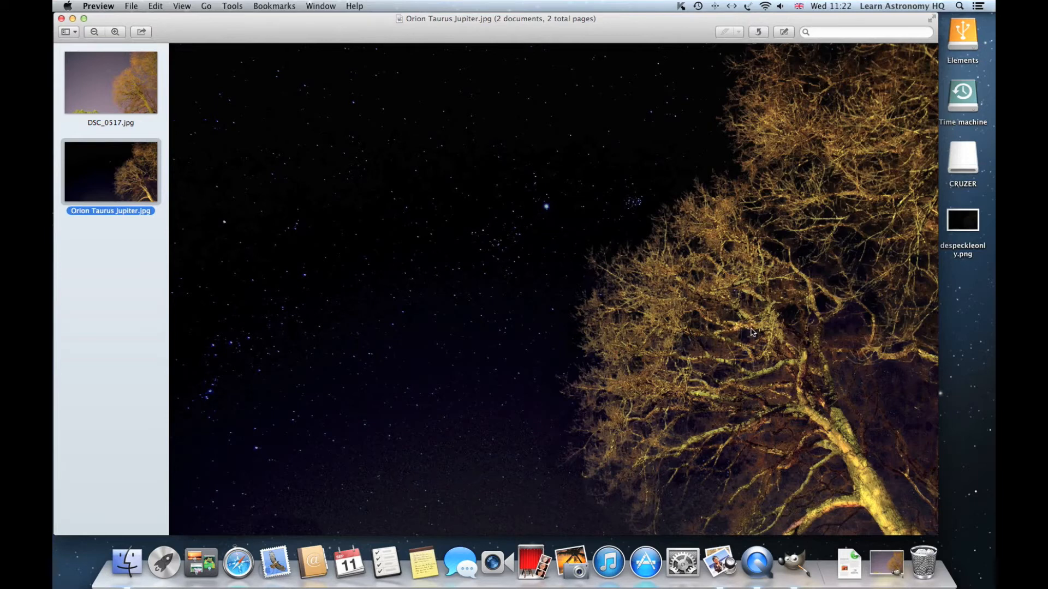
mouse_move(867, 485)
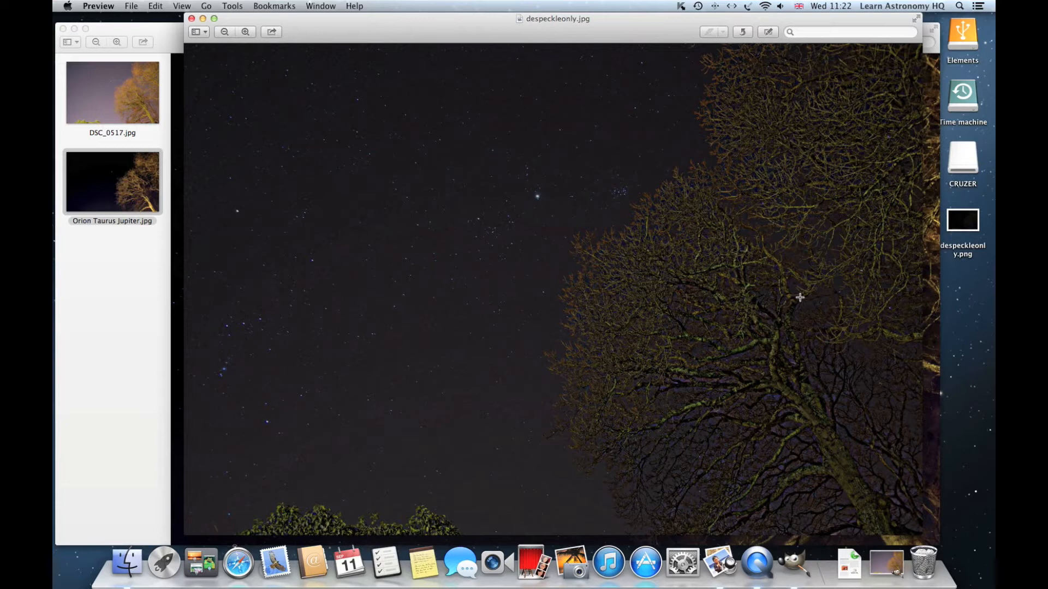
mouse_move(804, 297)
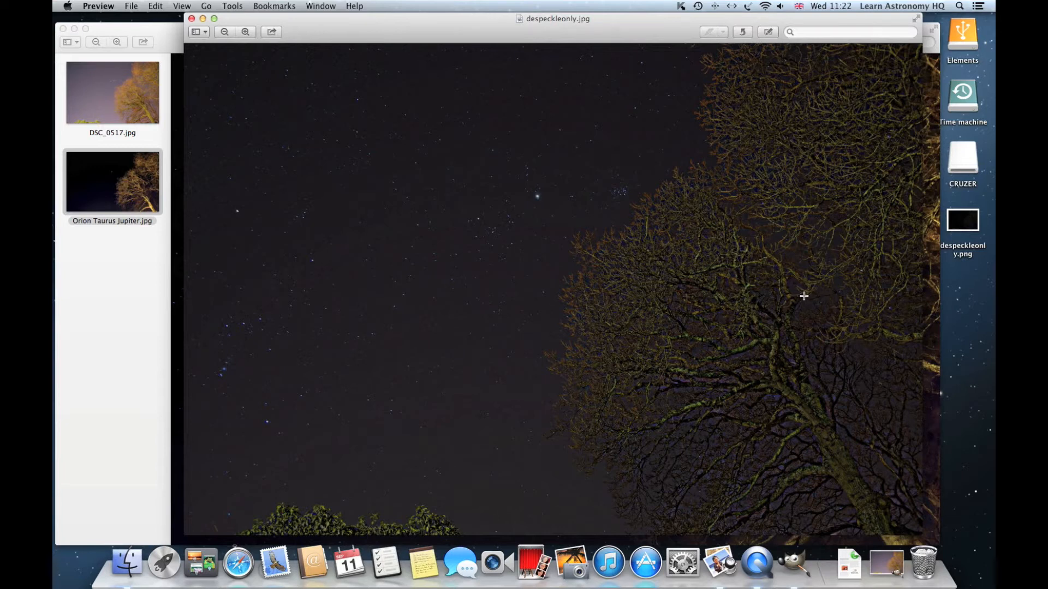
mouse_move(871, 501)
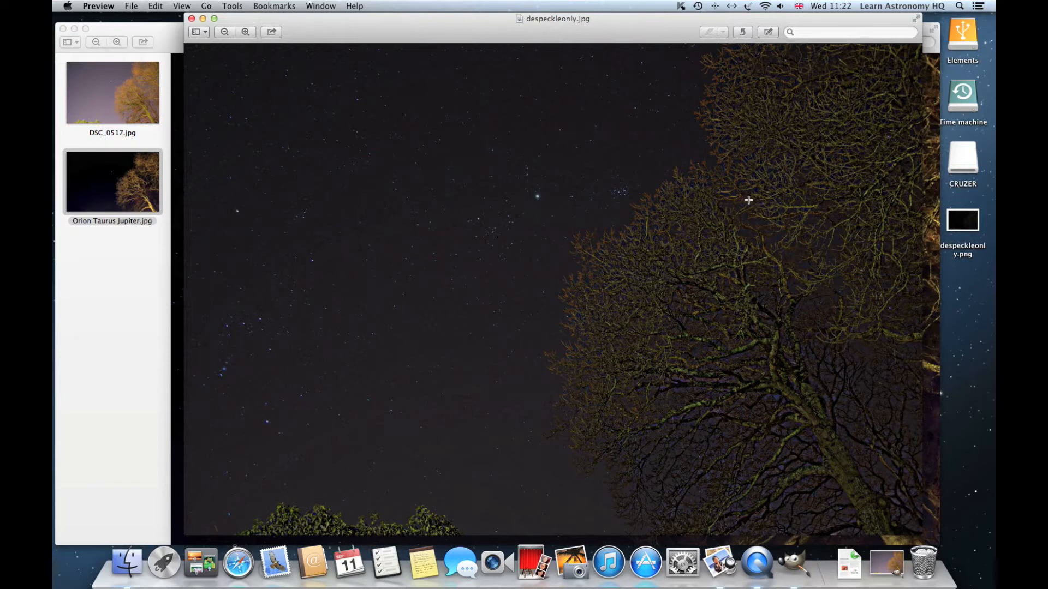
mouse_move(853, 83)
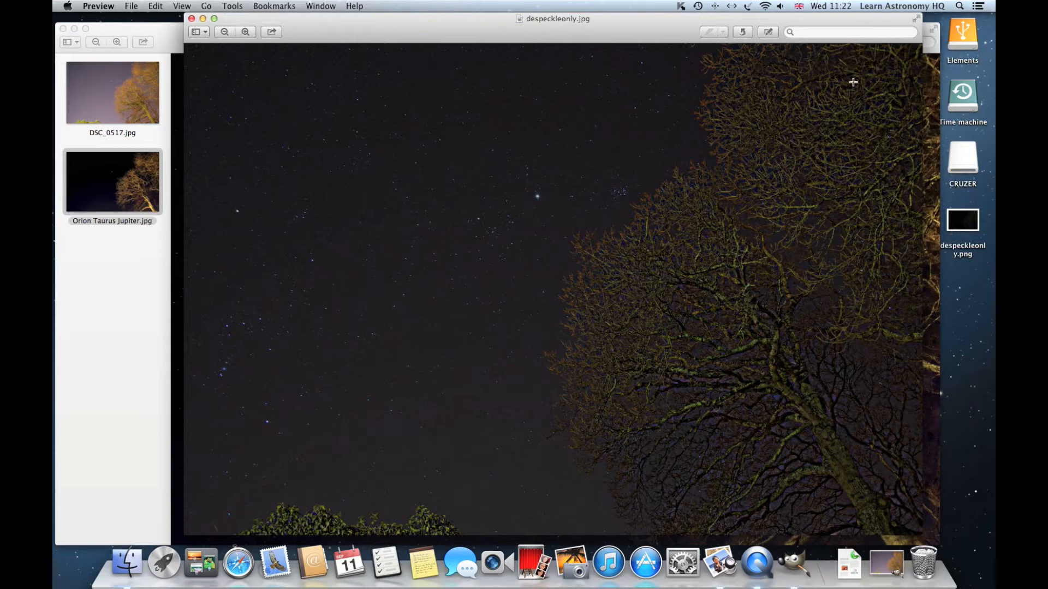
mouse_move(845, 492)
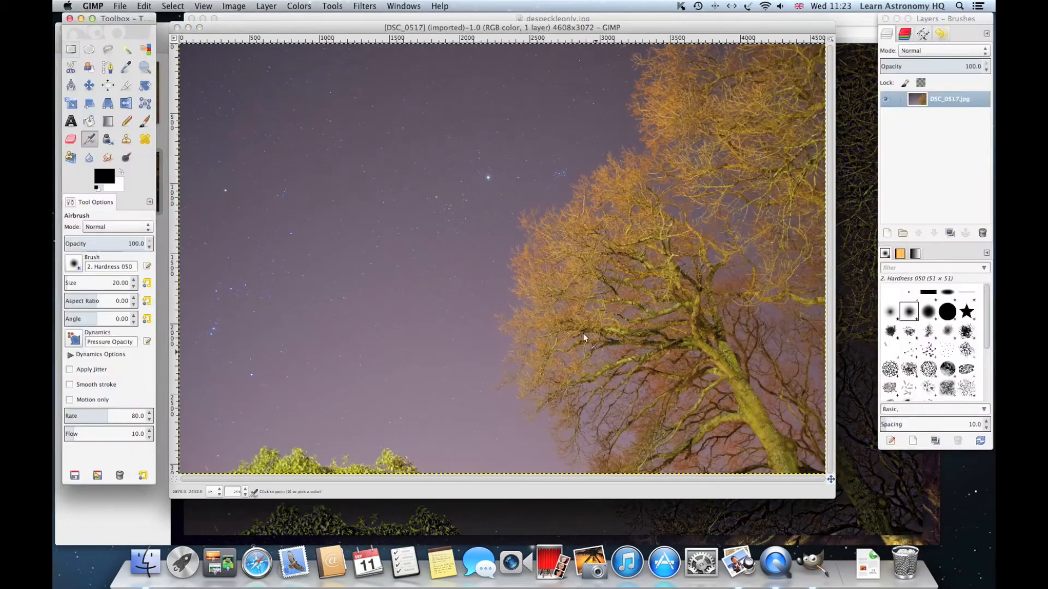
mouse_move(563, 160)
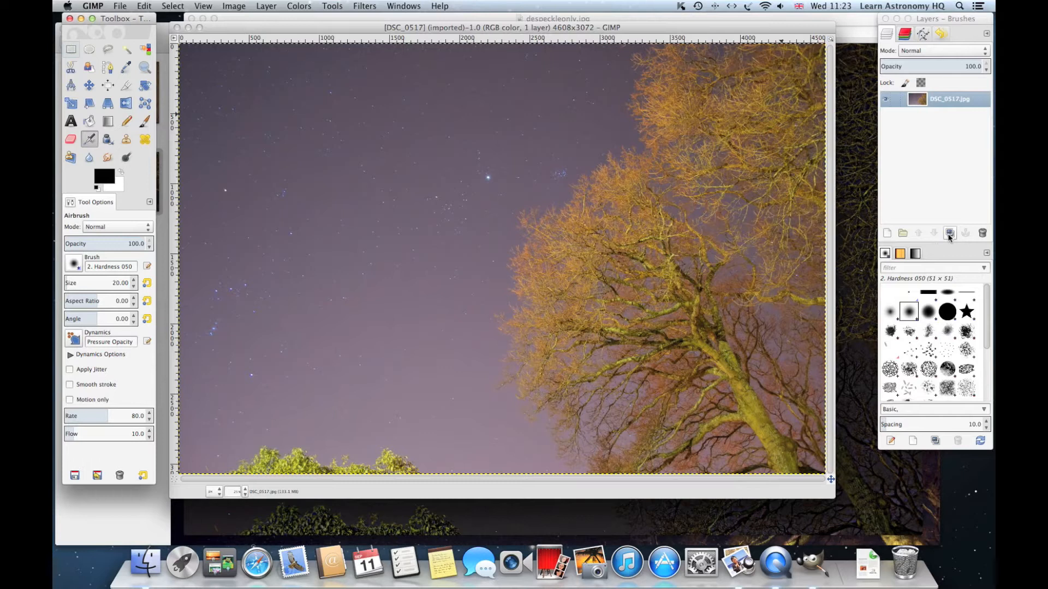
- Duplicate the photo layer and convert the copy to monochrome with the Channel Mixer
left_click(950, 232)
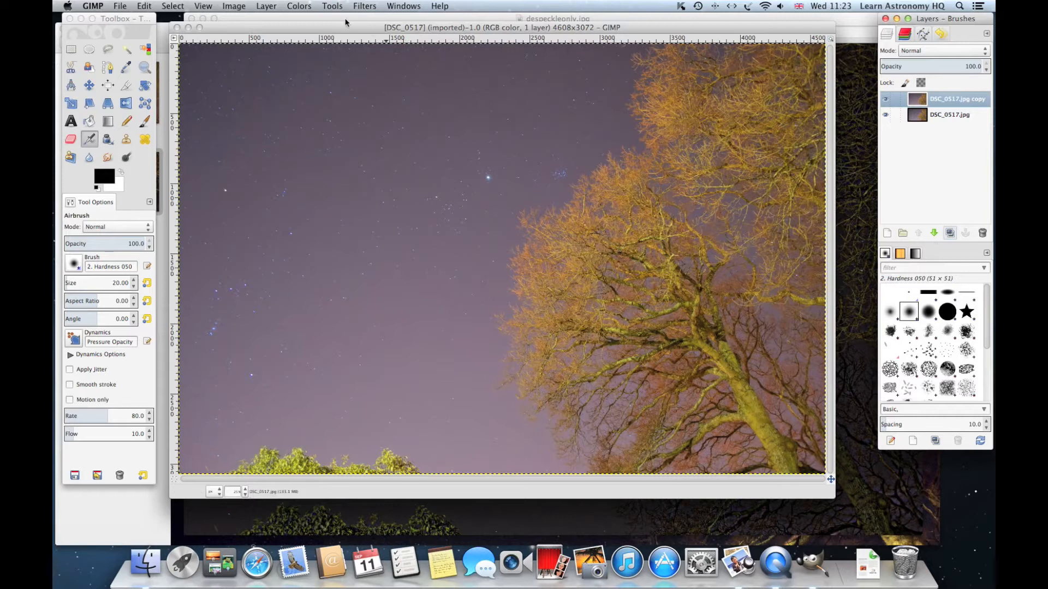
left_click(298, 6)
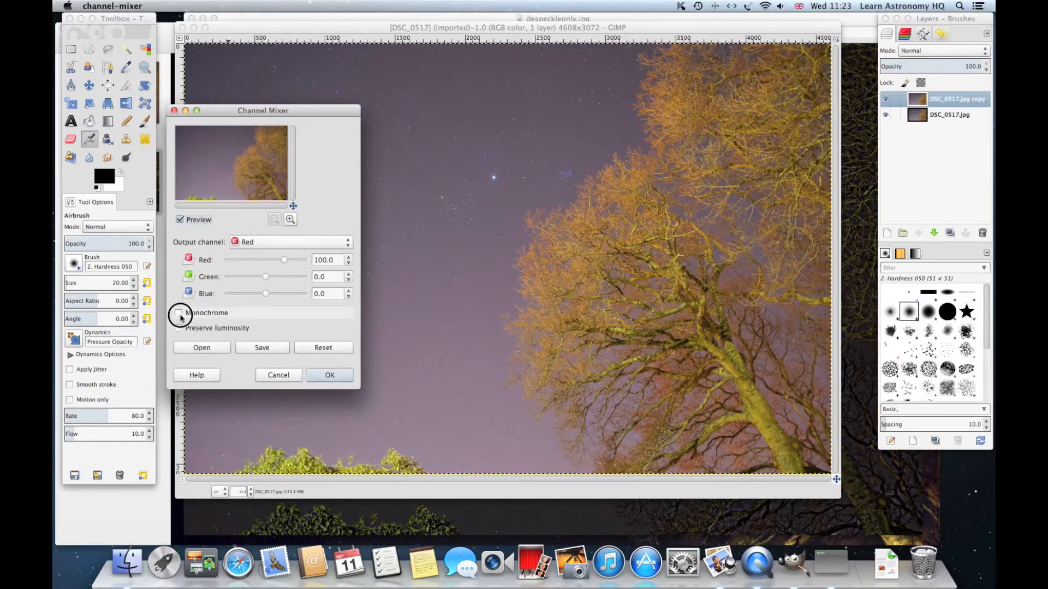
left_click(329, 375)
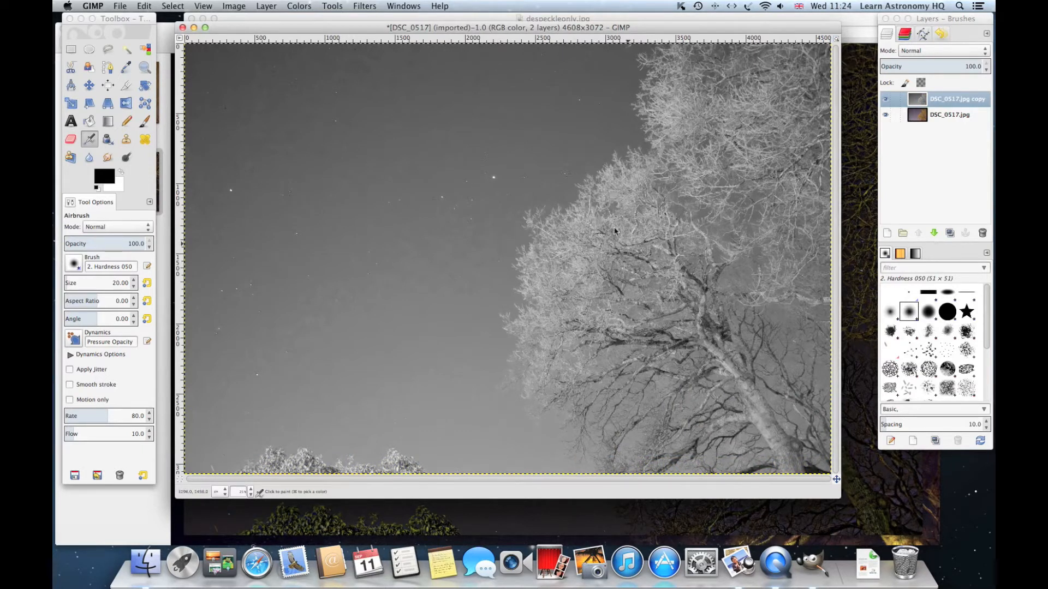
- Apply Levels to the copy layer with input black 26, gamma 0.79, white 255
left_click(298, 5)
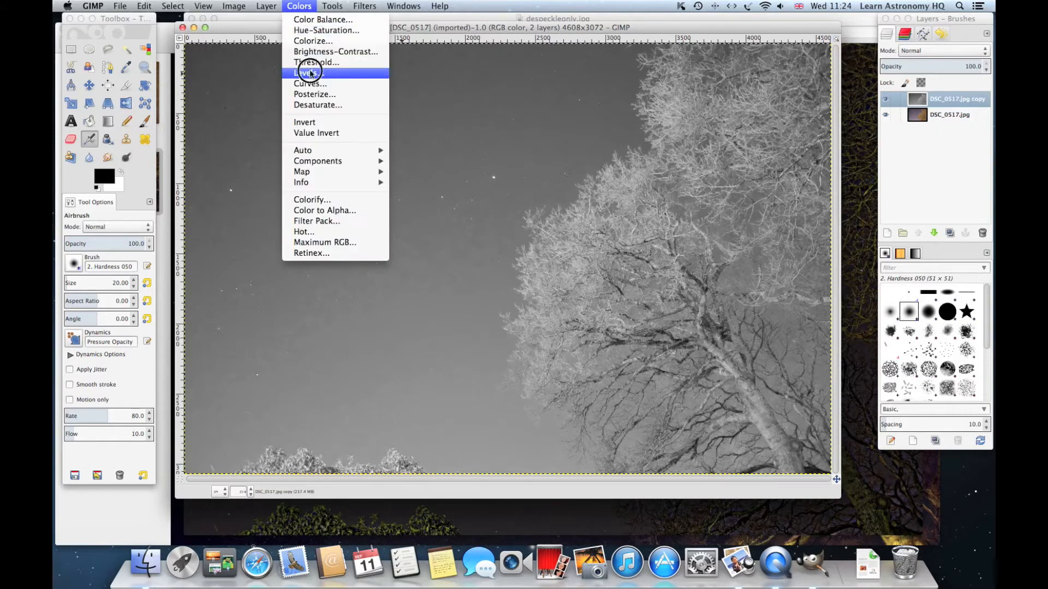
left_click(309, 72)
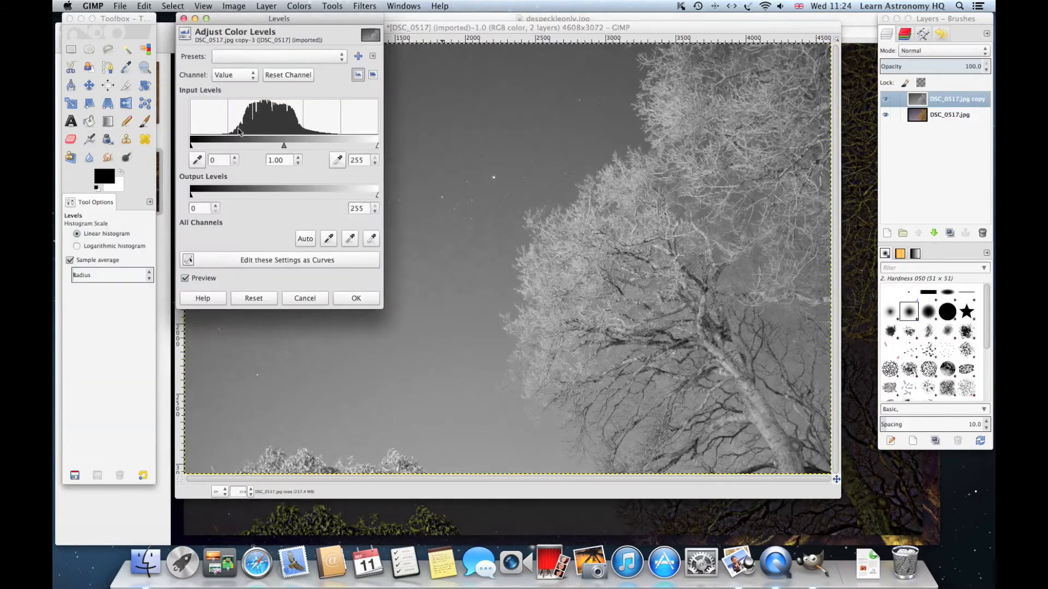
left_click_drag(190, 145, 209, 146)
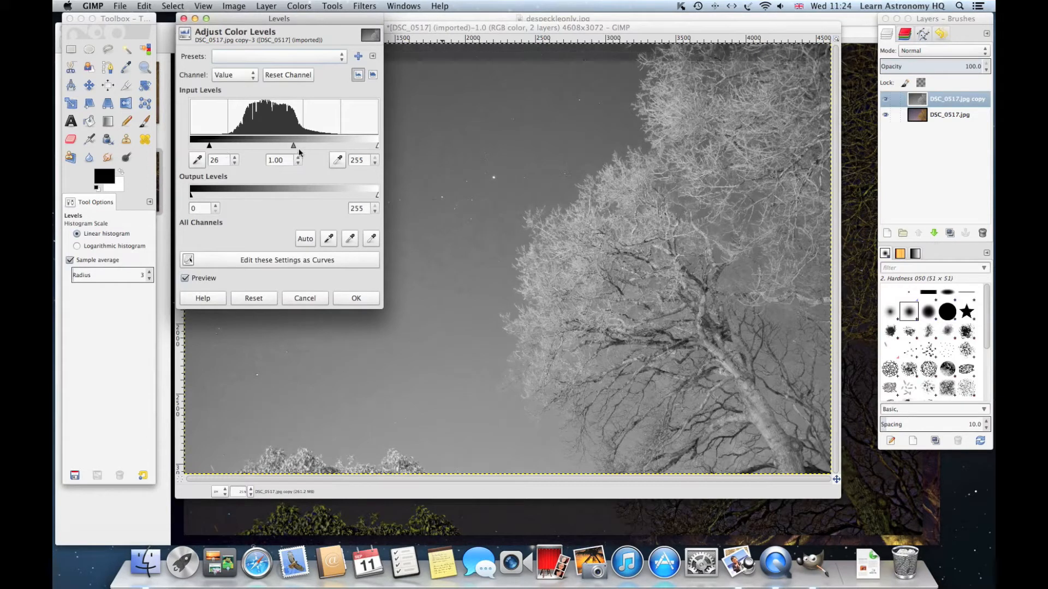
left_click_drag(292, 145, 301, 145)
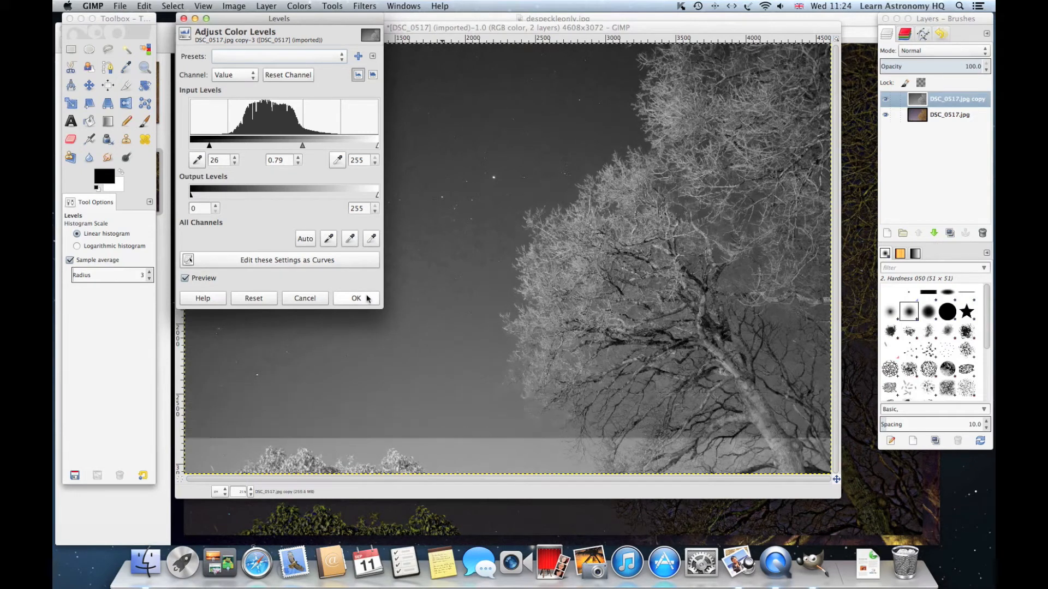
left_click(356, 298)
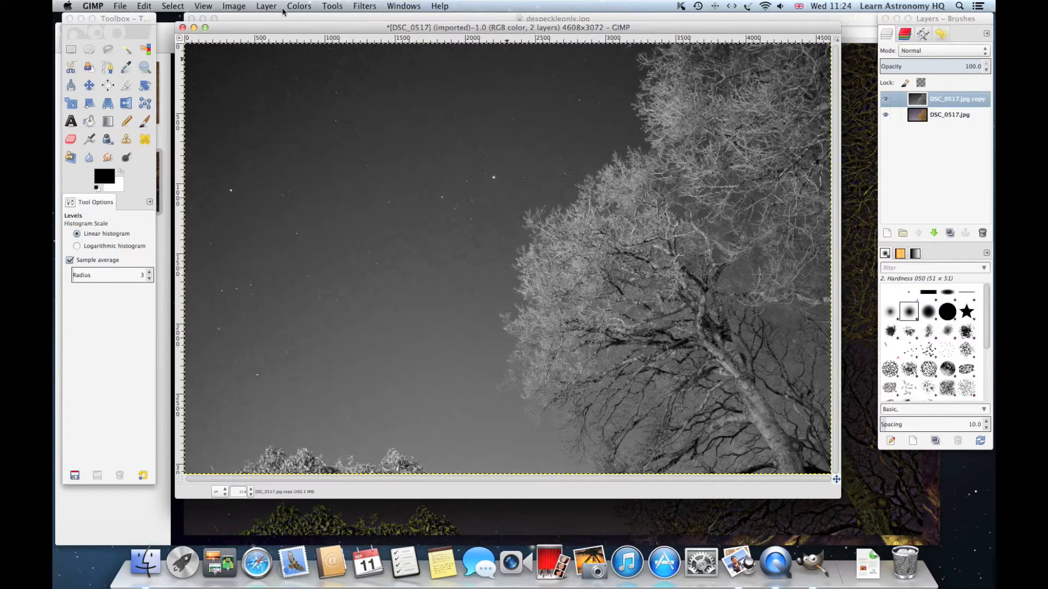
- Apply a monochrome channel mix of red 122.4, green 29.9, blue 20.9 to the copy layer
left_click(298, 6)
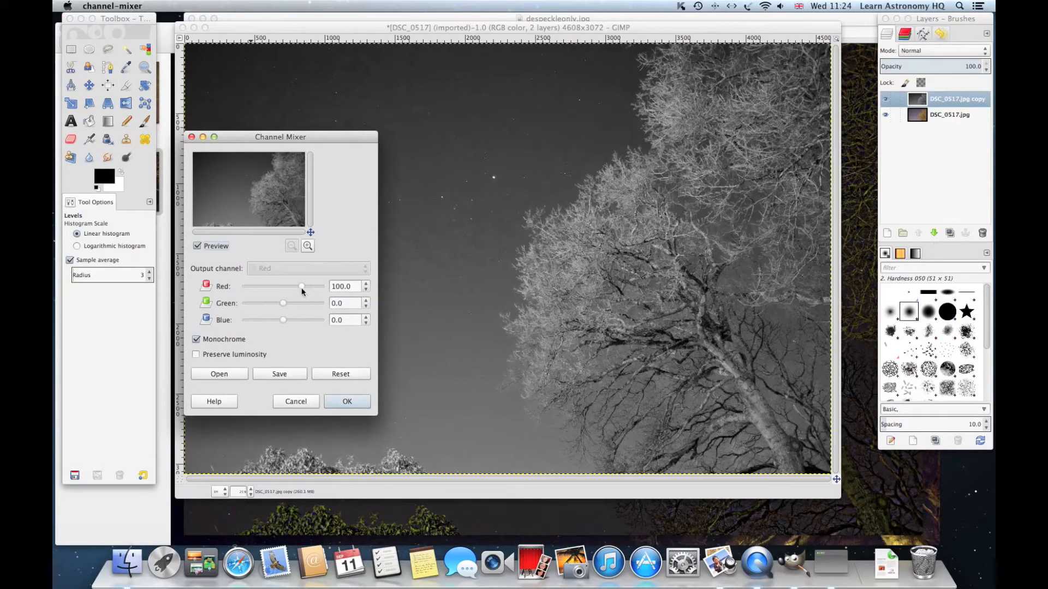
left_click_drag(301, 286, 306, 286)
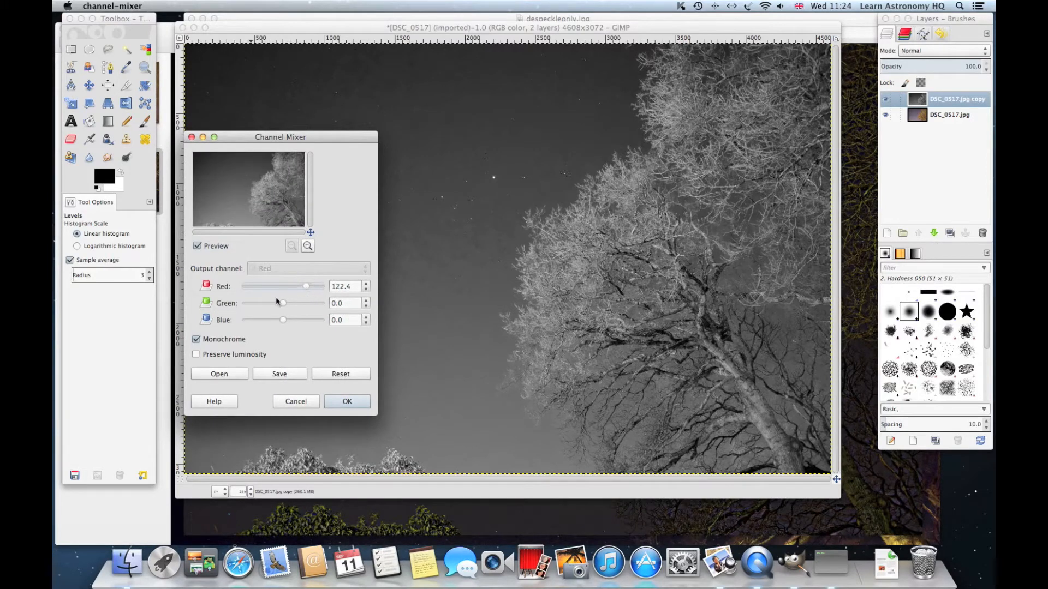
left_click_drag(281, 303, 288, 302)
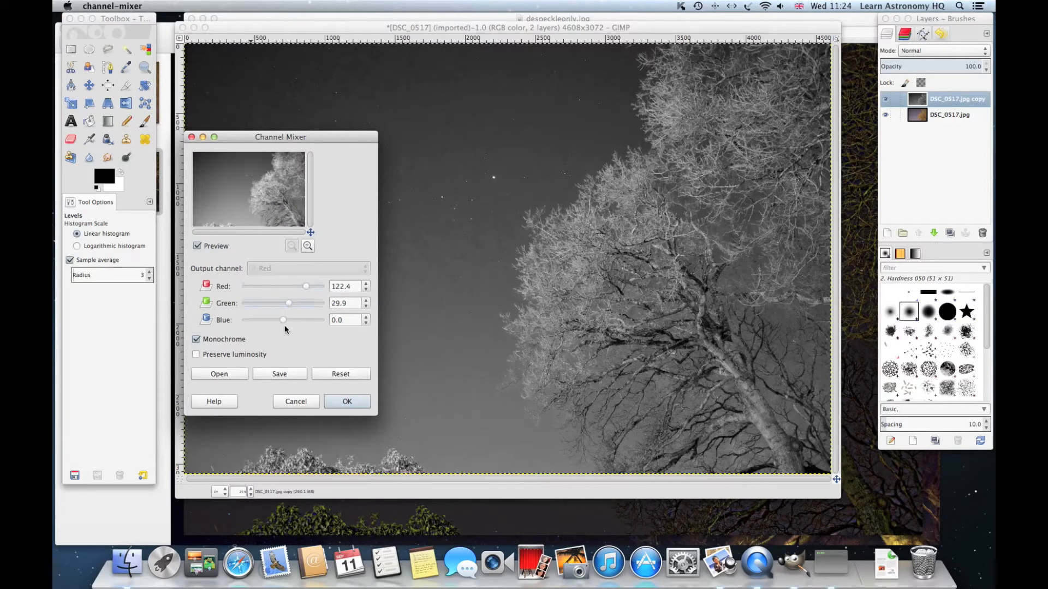
left_click_drag(263, 320, 286, 319)
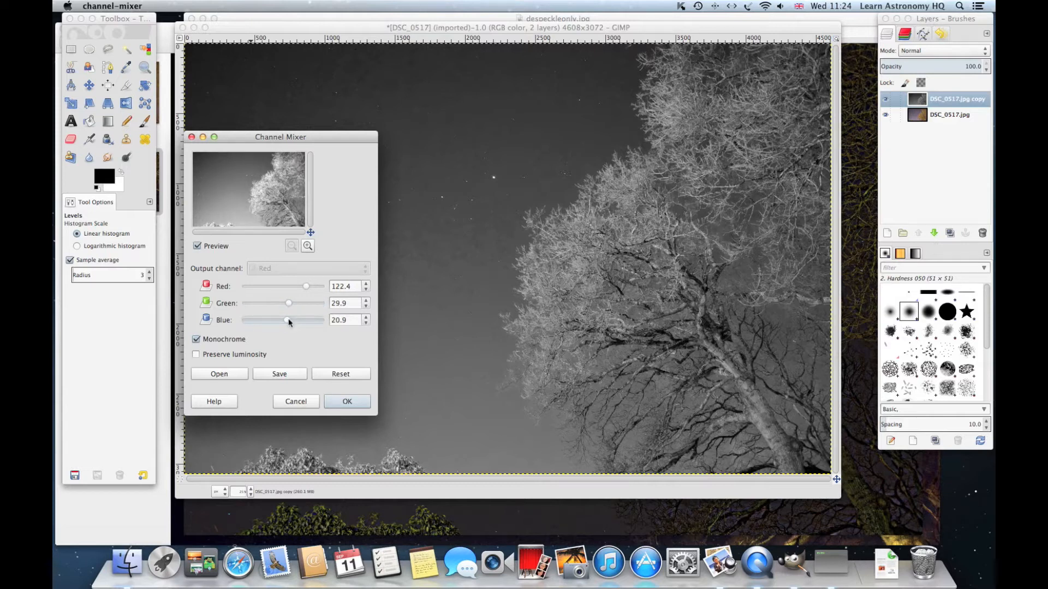
left_click(347, 402)
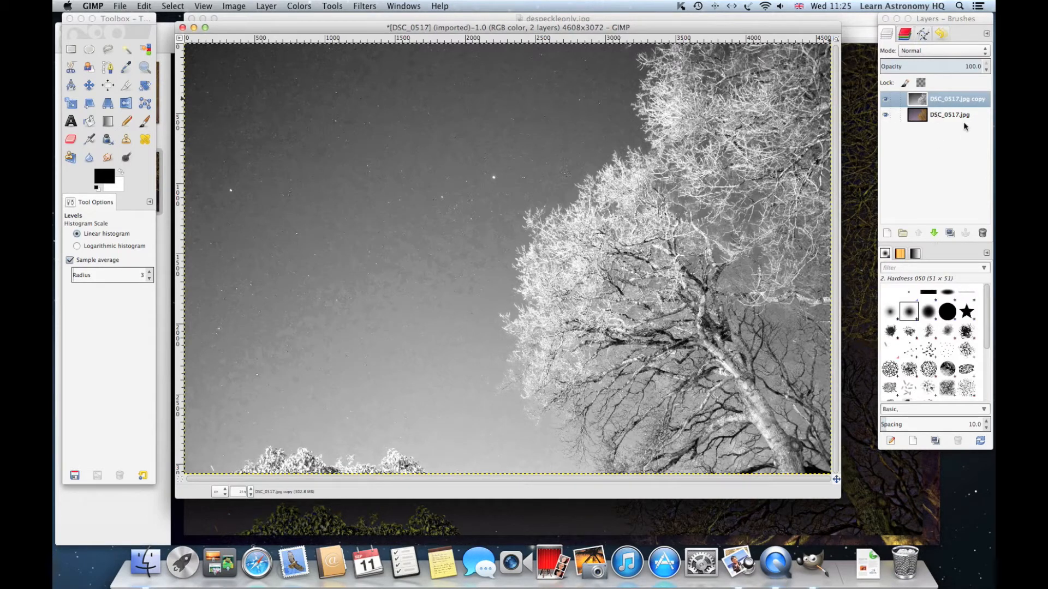
- Add a fully opaque white layer mask to the original photo layer
left_click(950, 115)
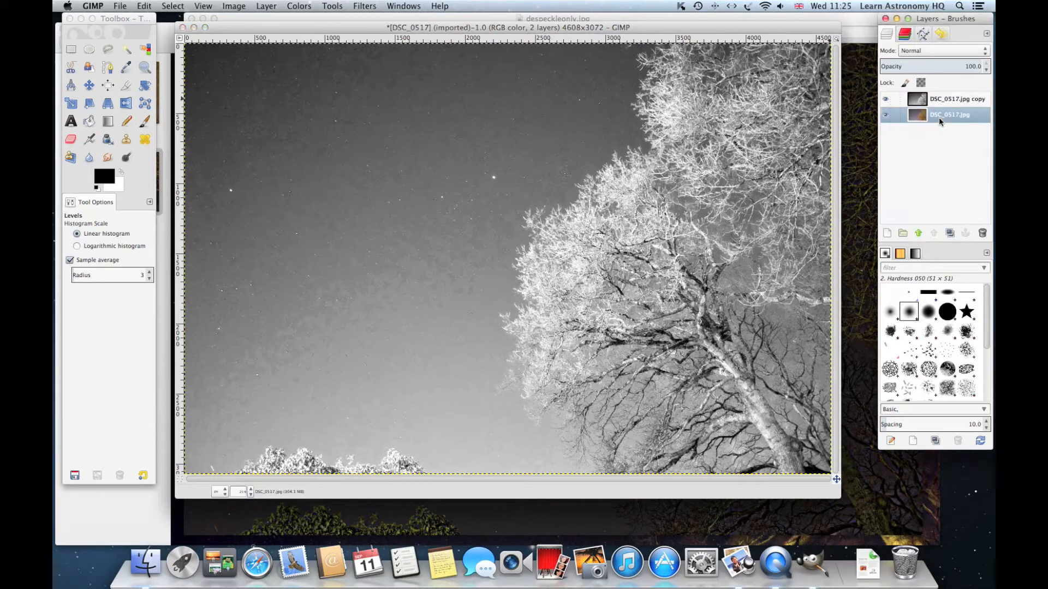
left_click(884, 115)
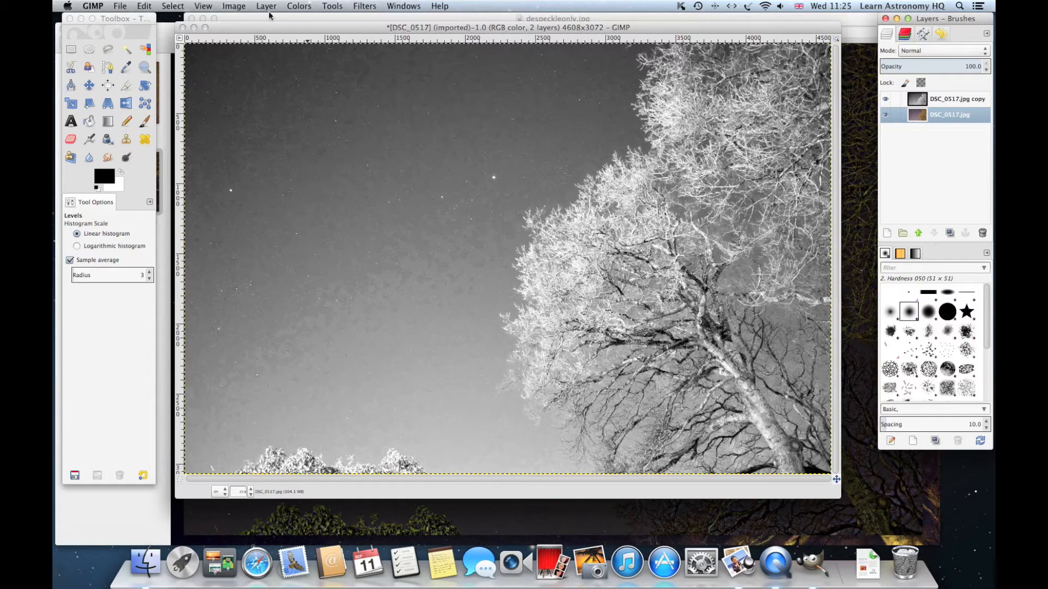
left_click(266, 6)
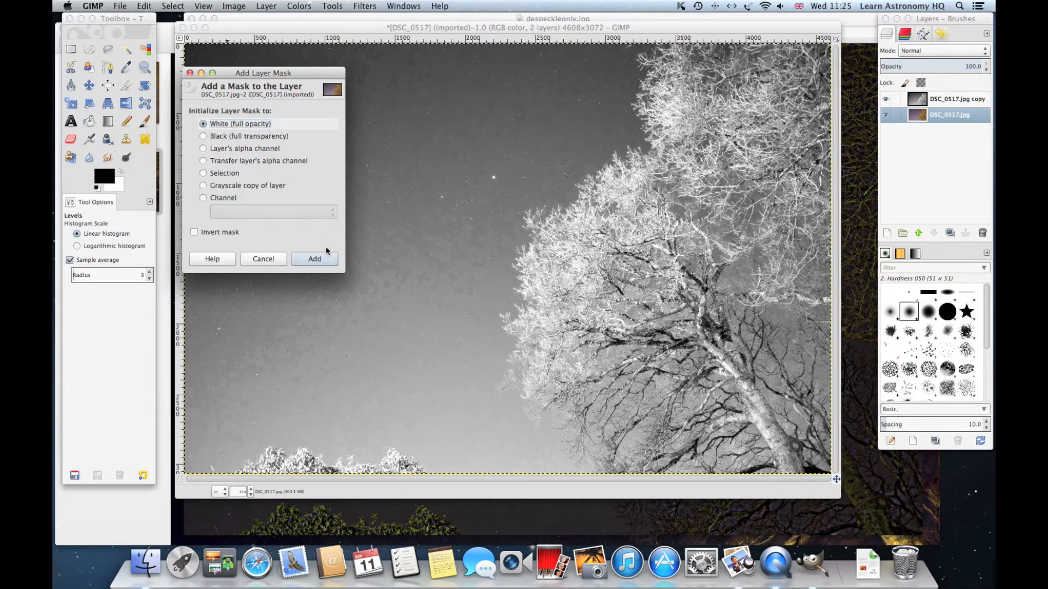
left_click(315, 259)
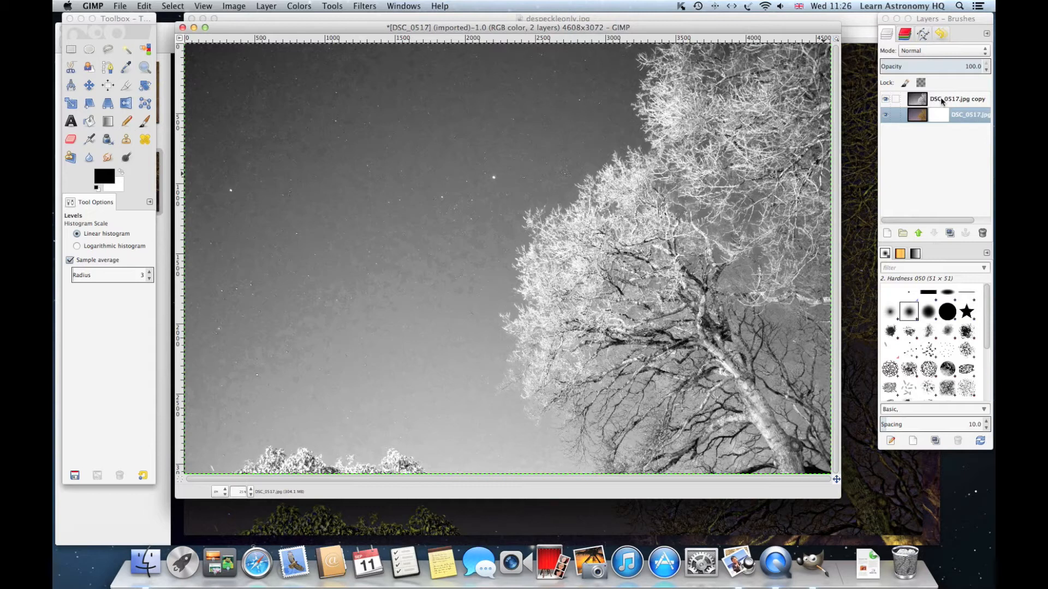
- Copy the grayscale layer, paste it into the photo layer's mask and anchor it
left_click(885, 98)
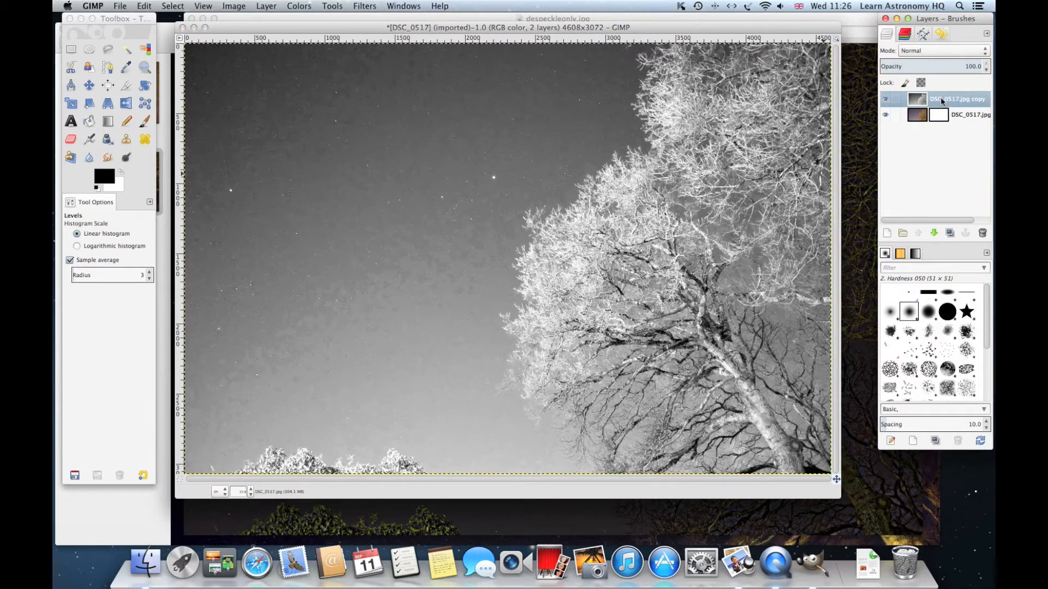
left_click(144, 6)
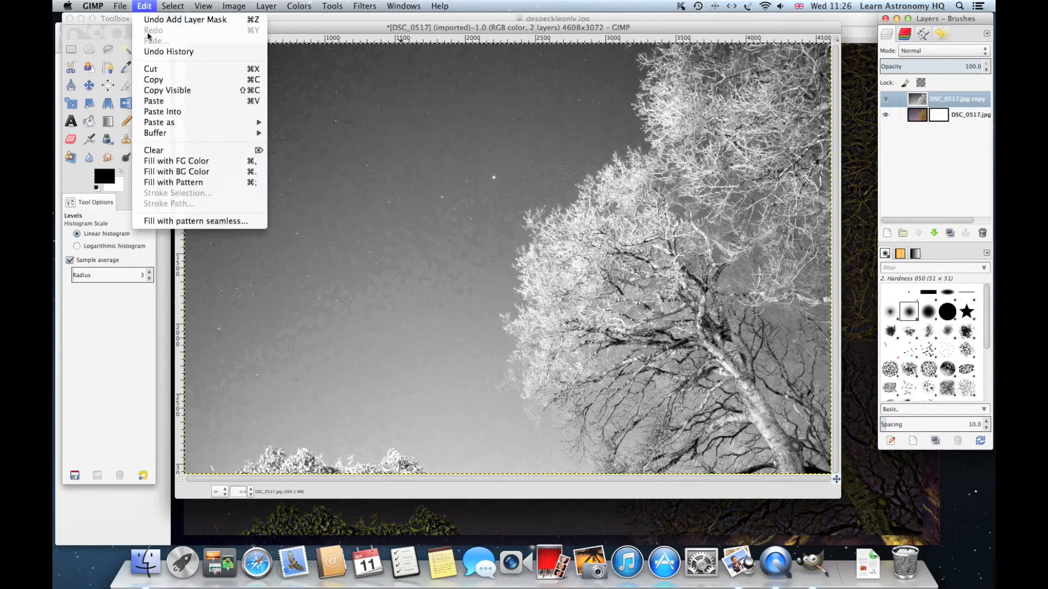
left_click(153, 78)
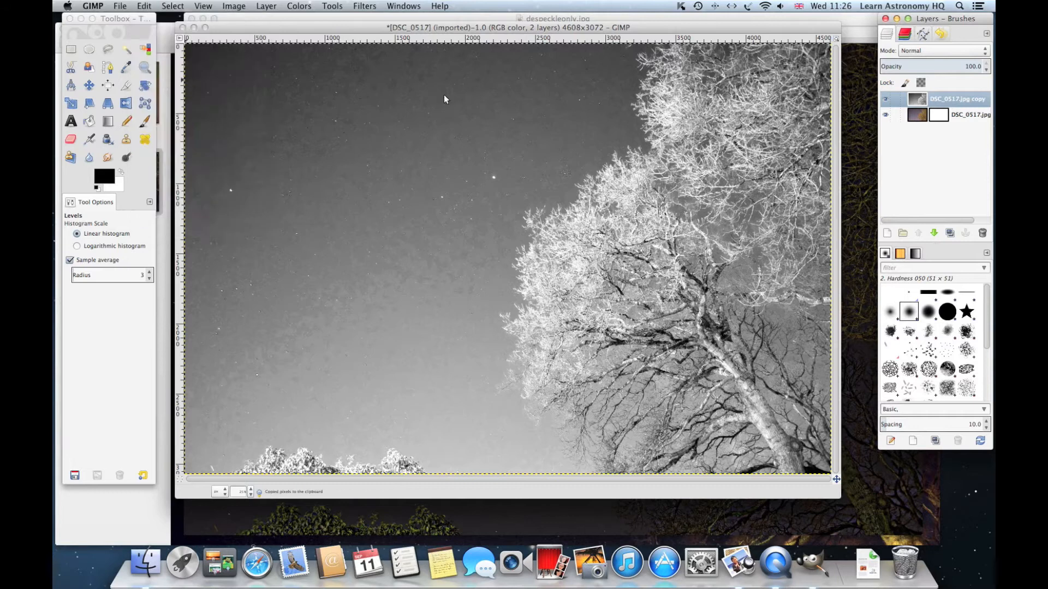
left_click(967, 114)
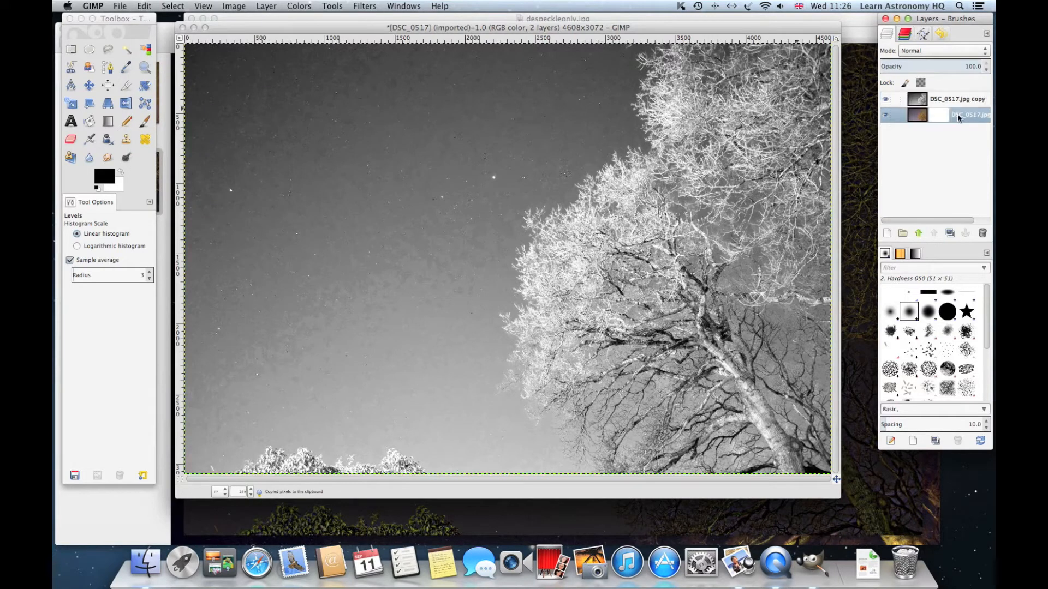
left_click(144, 5)
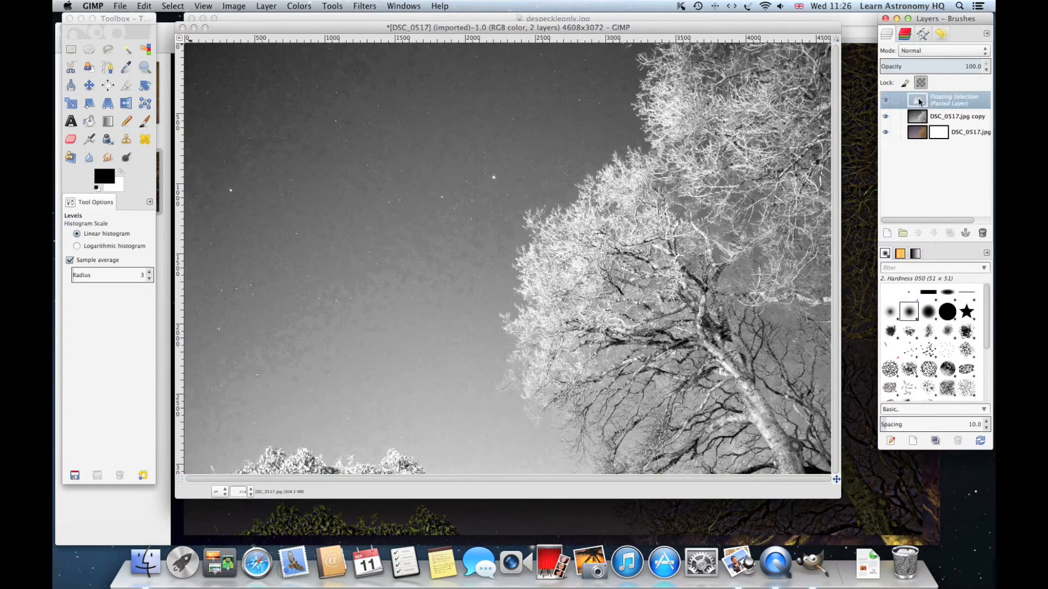
right_click(919, 100)
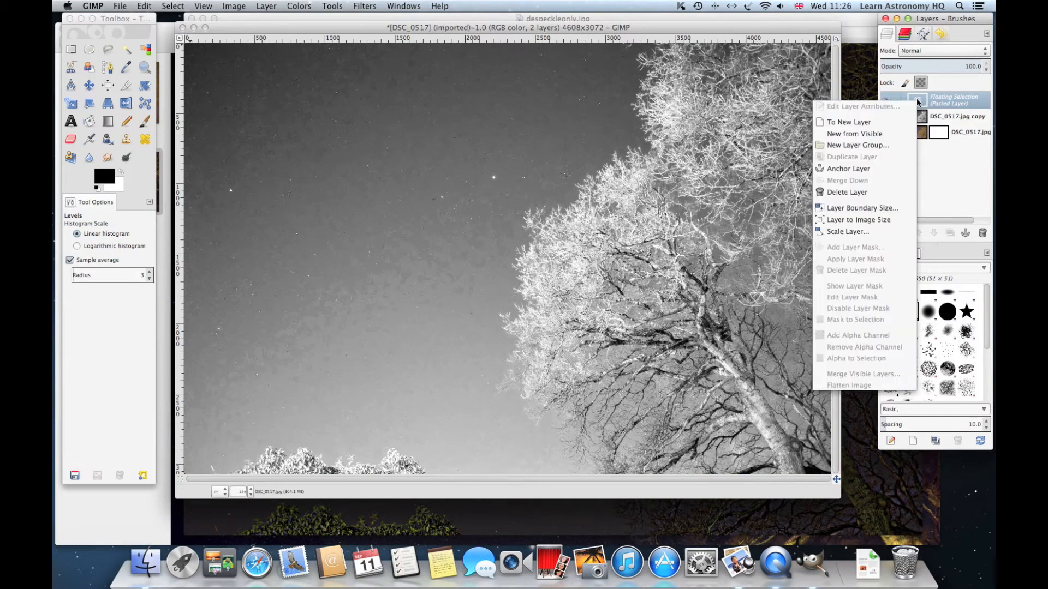
mouse_move(849, 168)
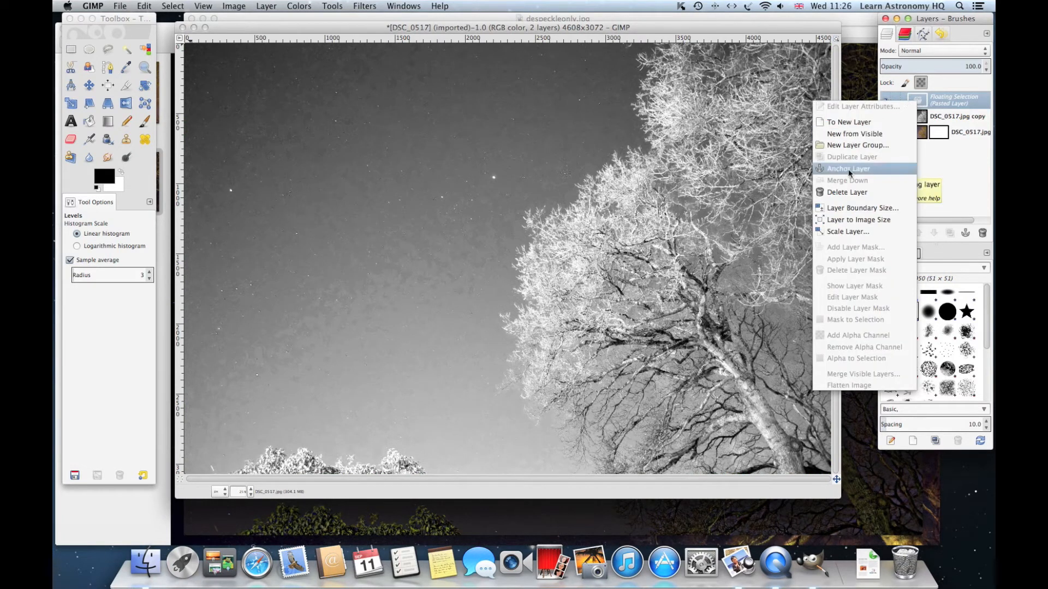
left_click(849, 168)
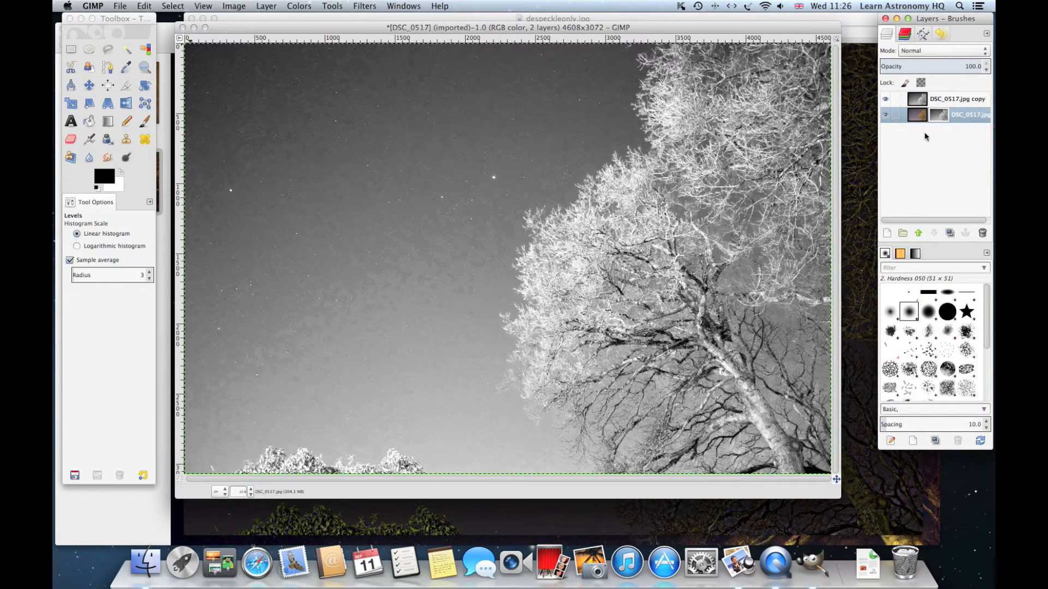
- Hide the grayscale copy layer so the masked colour tree shows through
left_click(886, 98)
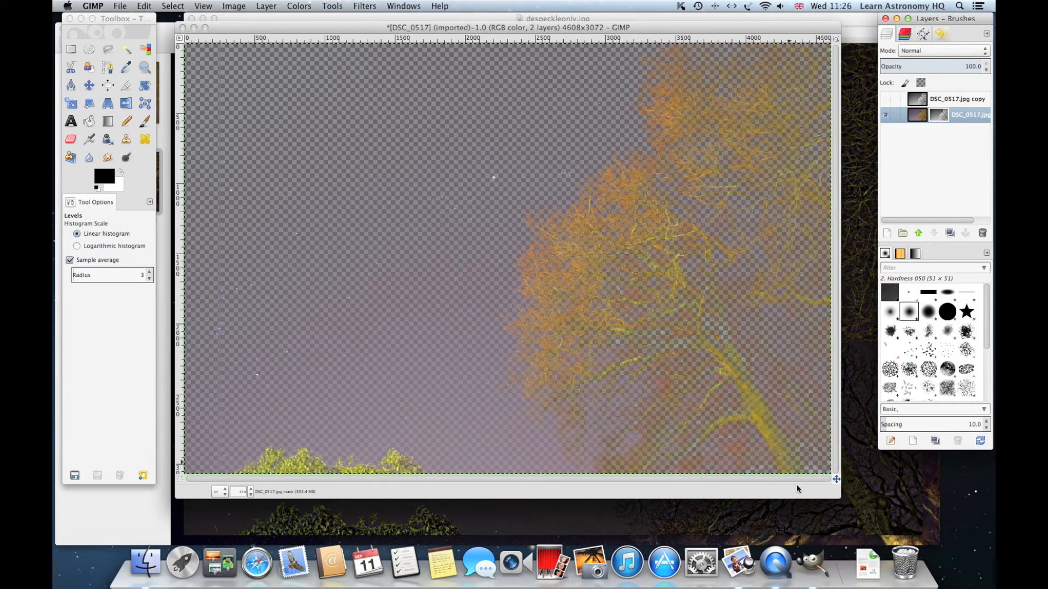
mouse_move(596, 263)
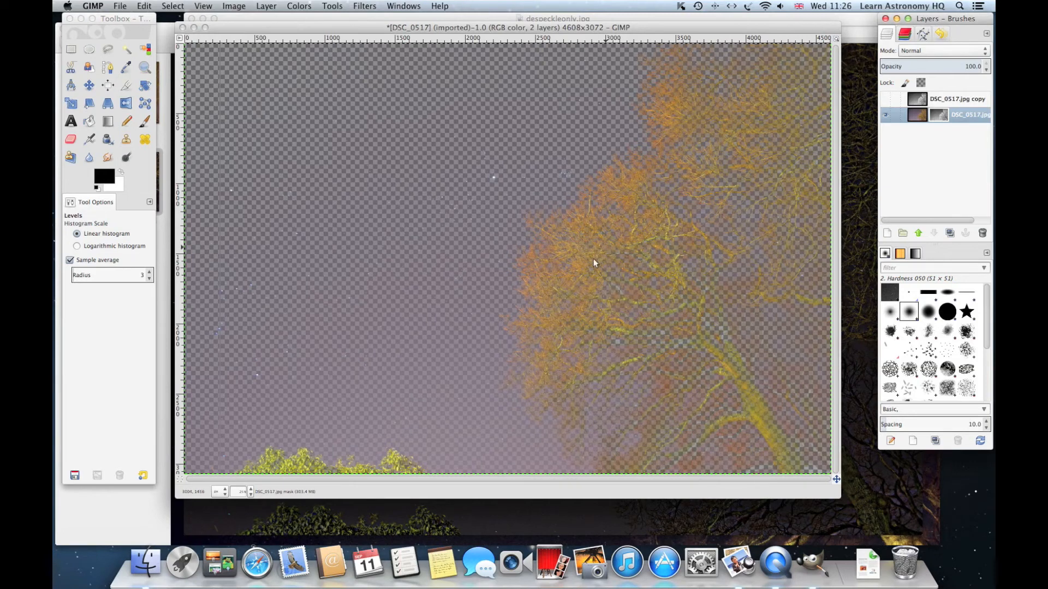
mouse_move(414, 256)
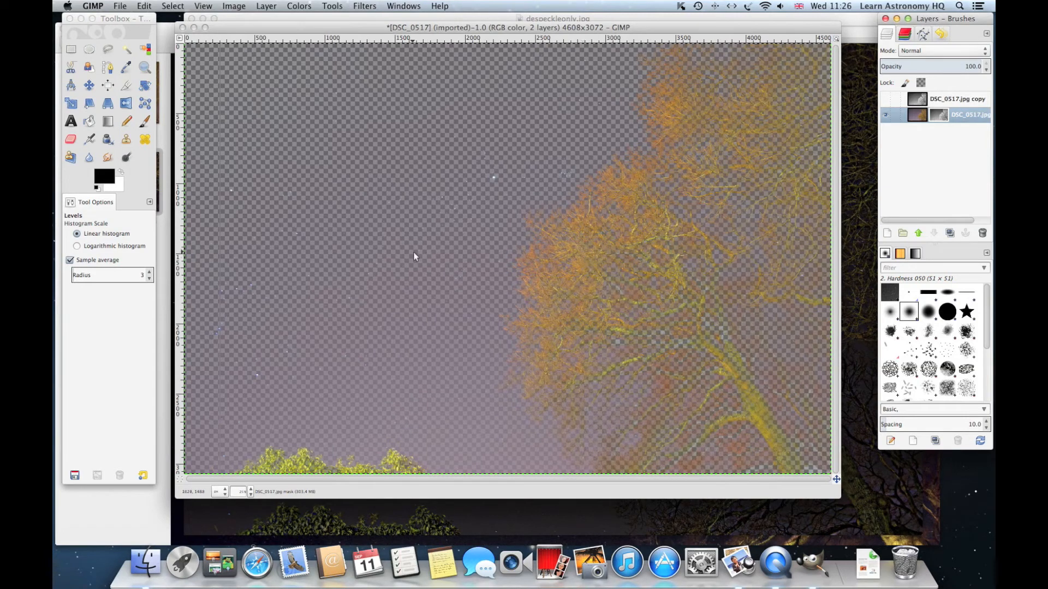
mouse_move(420, 256)
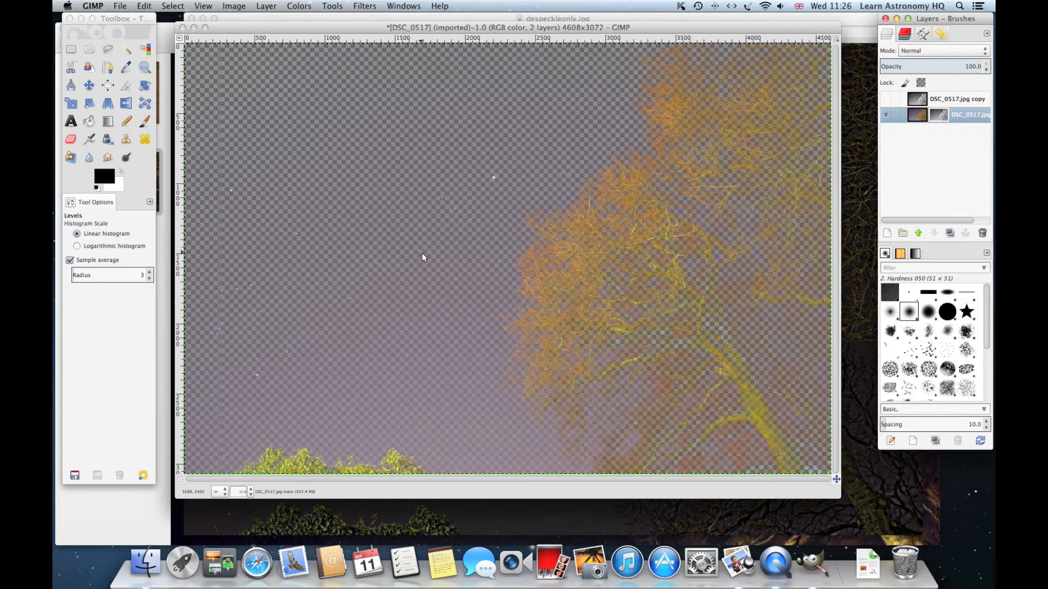
mouse_move(409, 255)
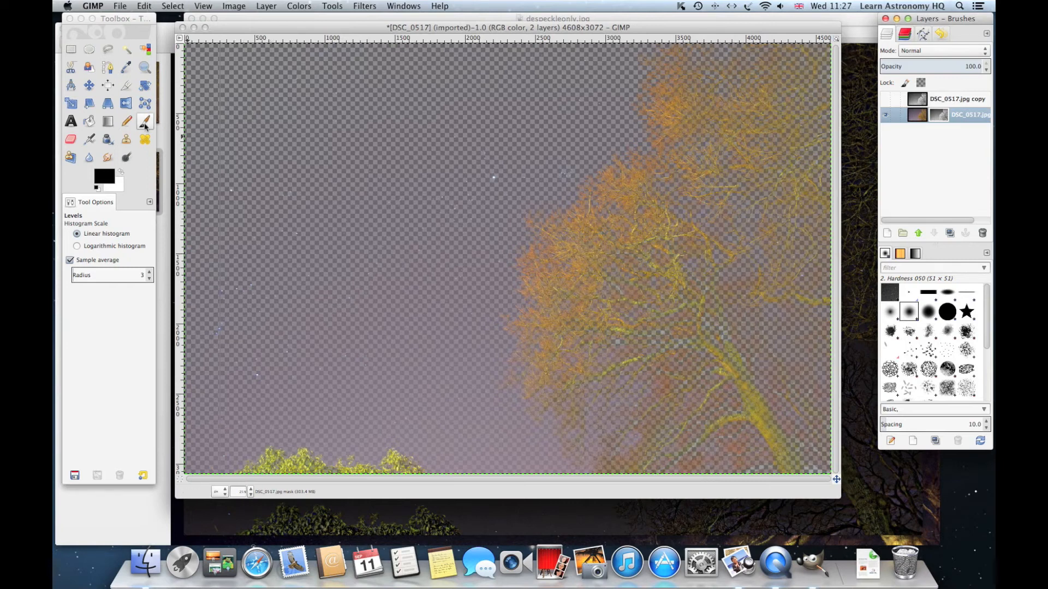
- Paint the tree trunk white on the mask with a soft brush so it stays opaque
left_click(144, 120)
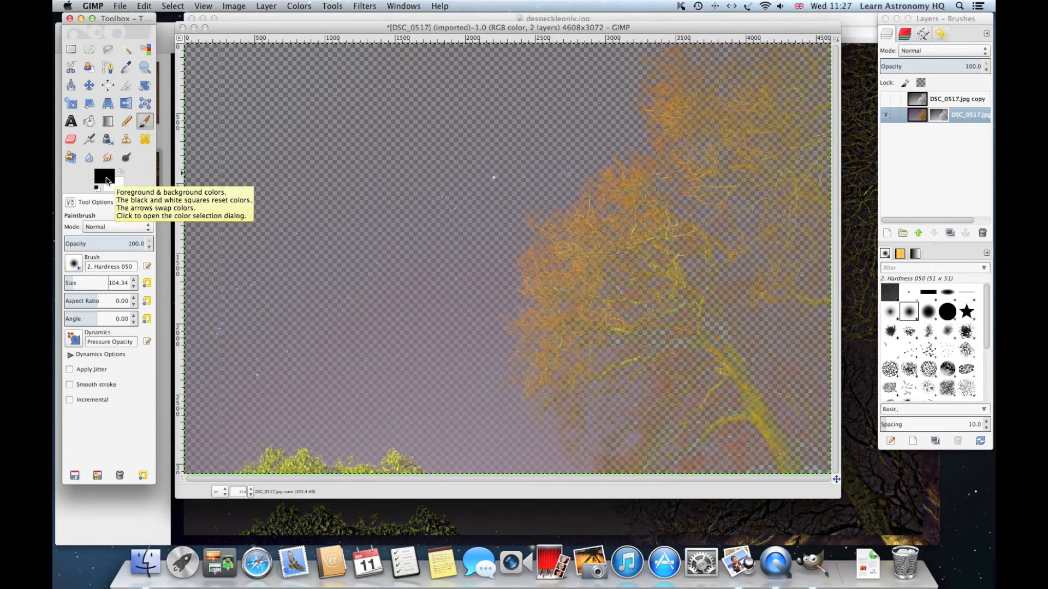
mouse_move(153, 201)
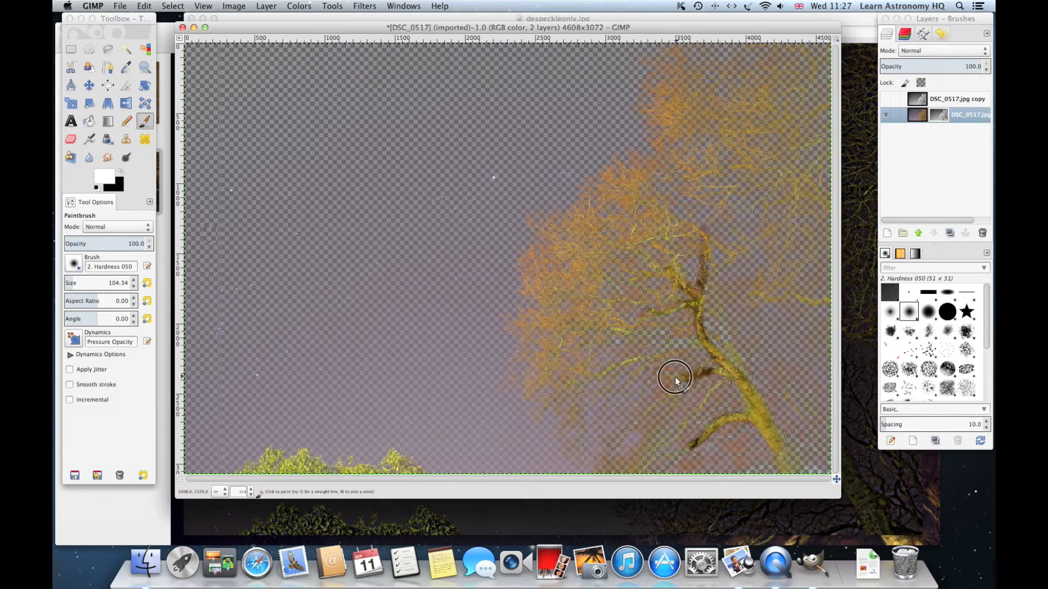
left_click_drag(689, 374, 728, 384)
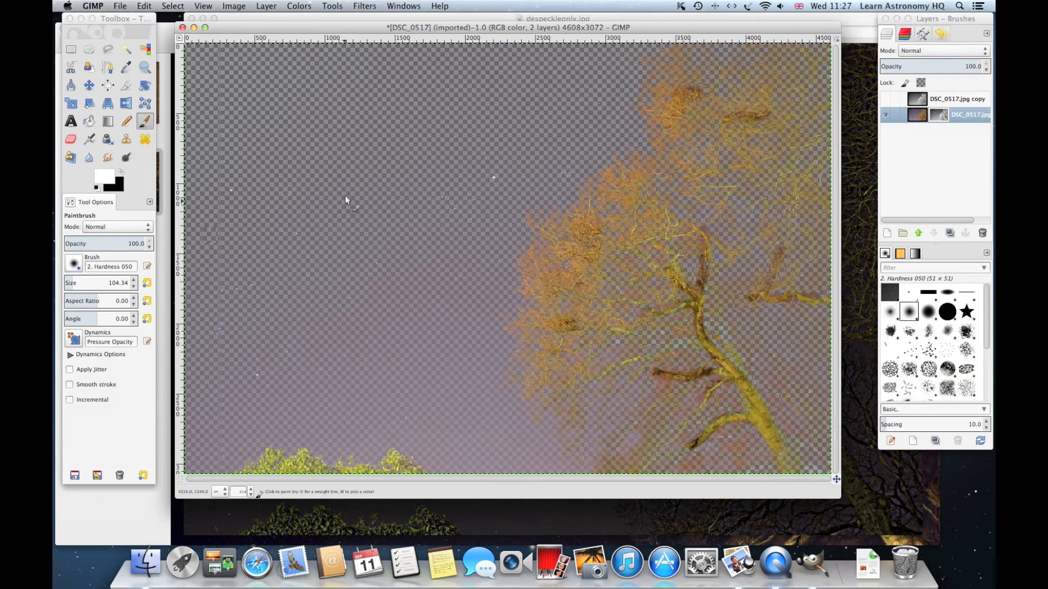
- Export the image as DSC_0517.png in PNG format to the Desktop
left_click(120, 6)
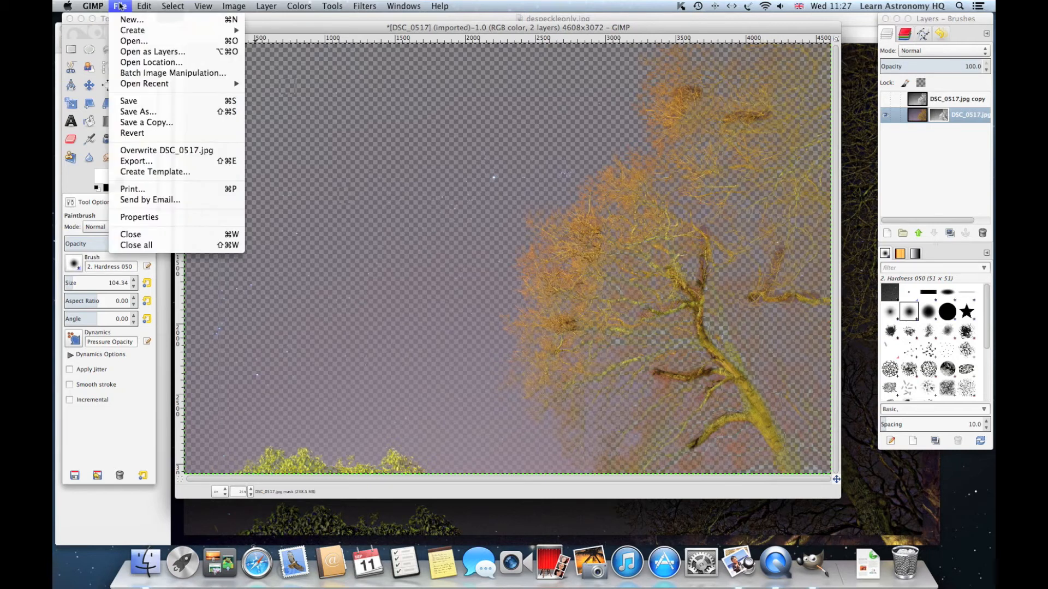
left_click(135, 161)
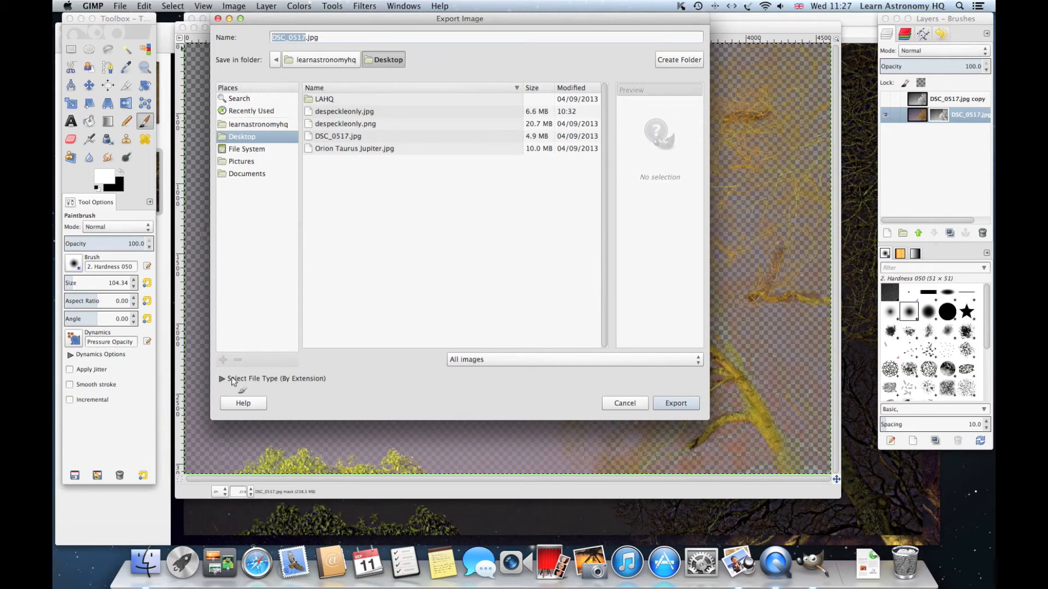
left_click(223, 379)
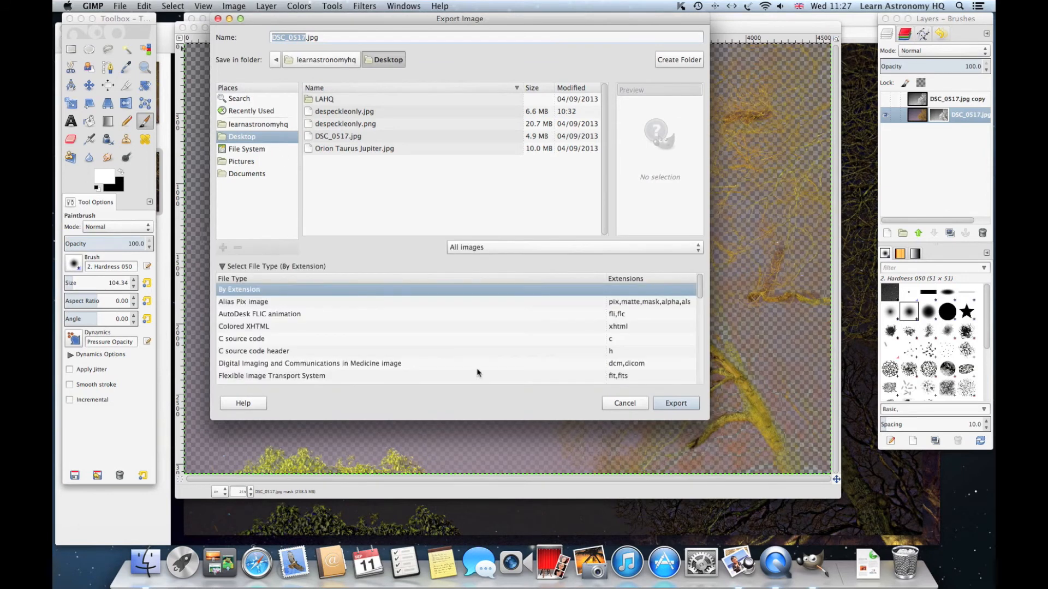
scroll("down", 3)
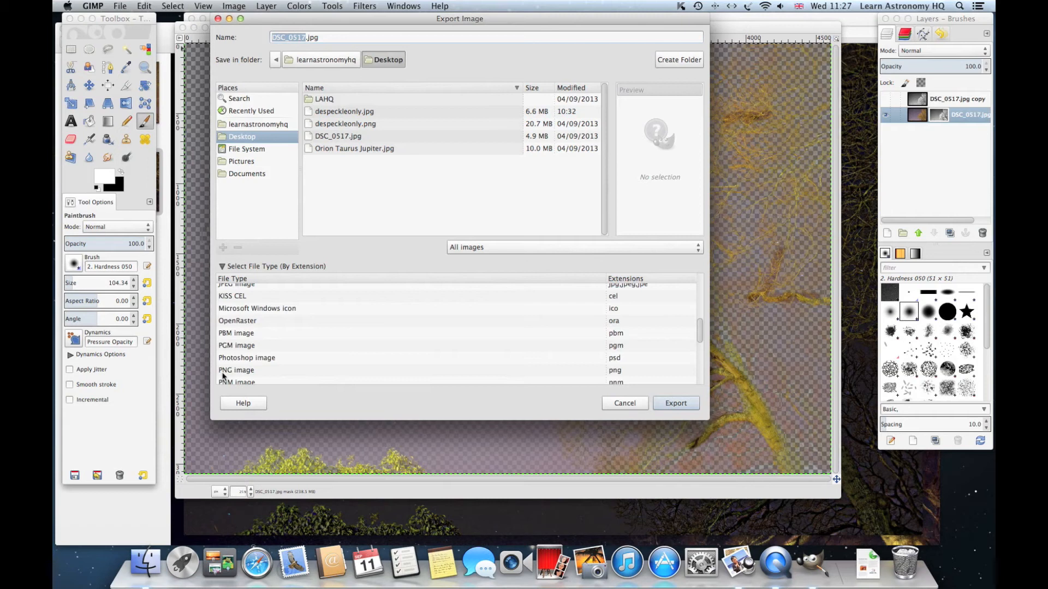
left_click(236, 370)
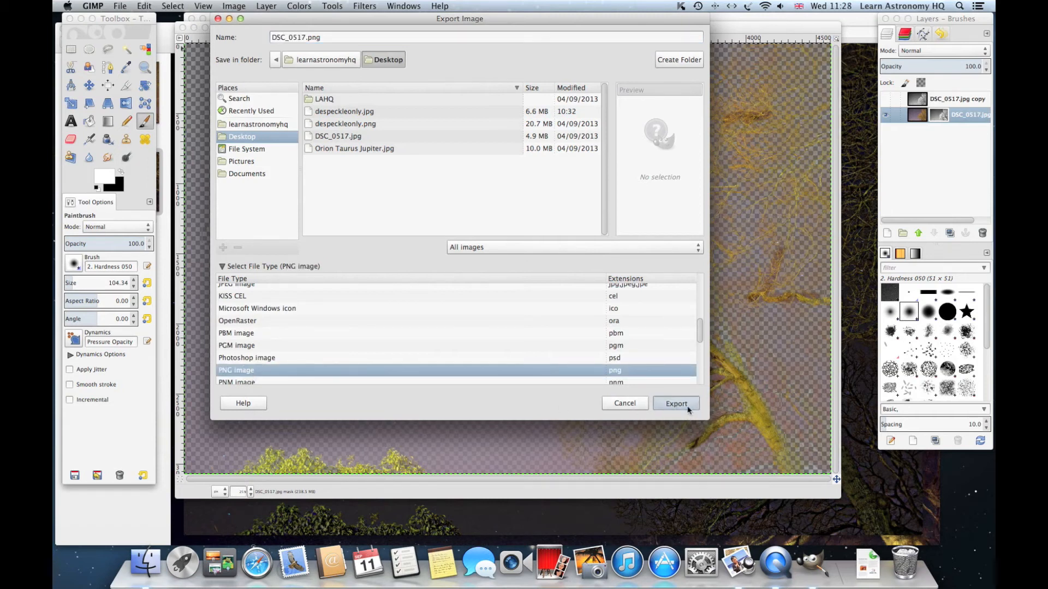
left_click(675, 403)
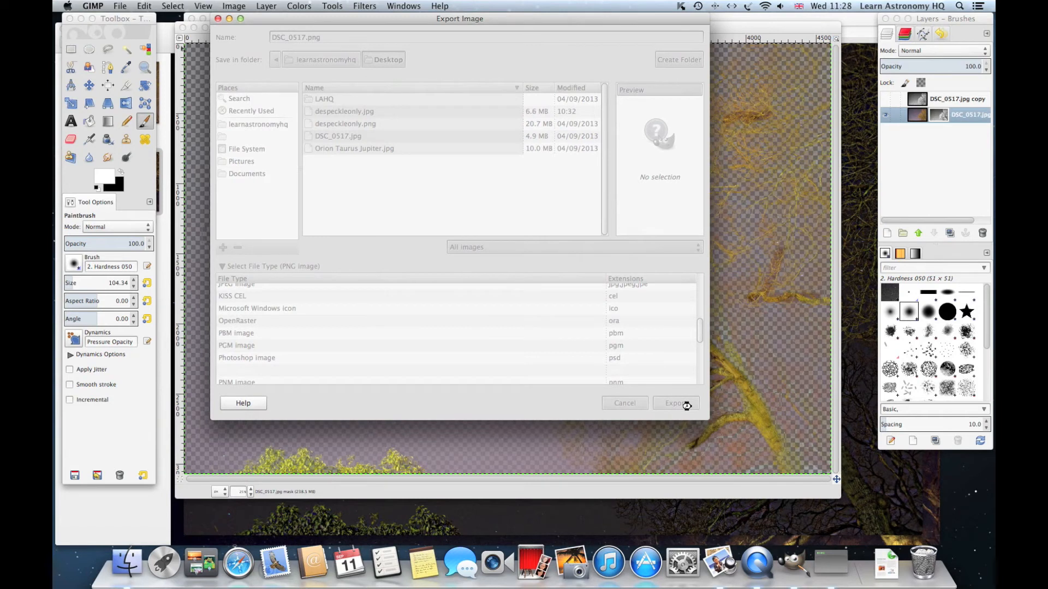
mouse_move(688, 403)
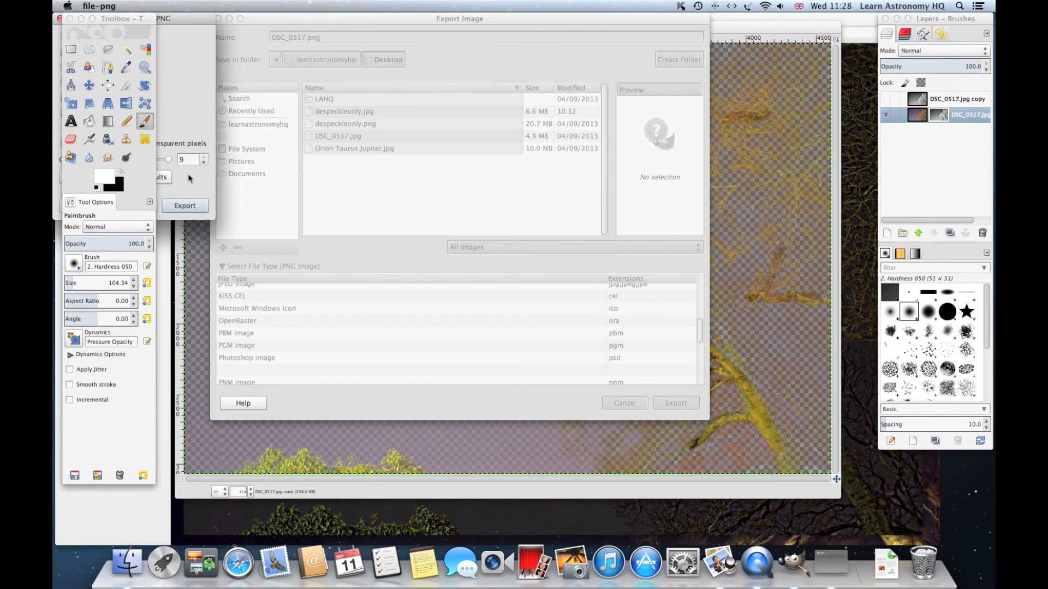
- Confirm the PNG export options so DSC_0517.png saves to the Desktop
left_click(185, 206)
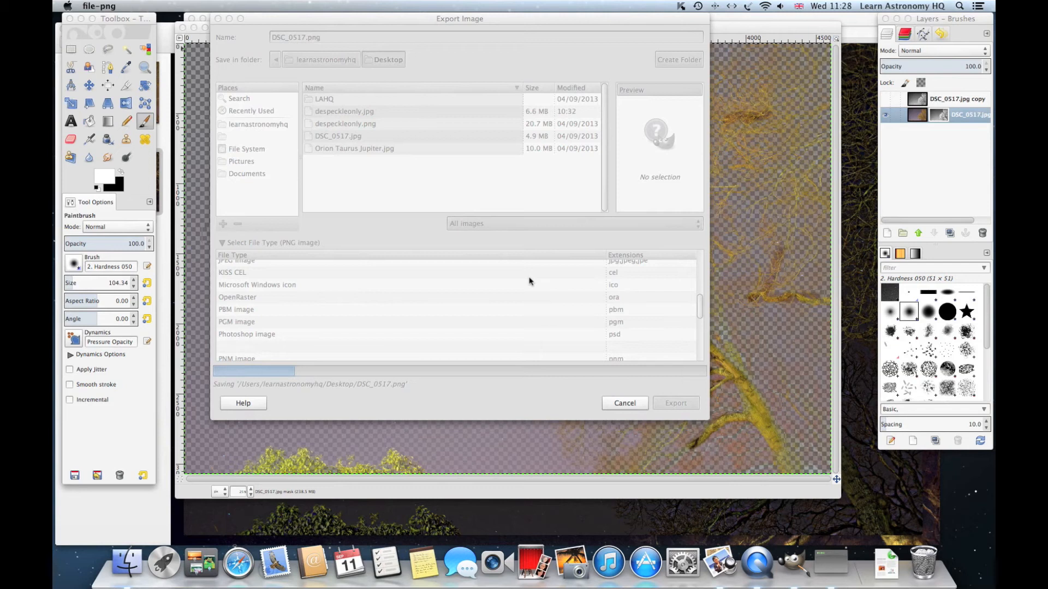
mouse_move(540, 282)
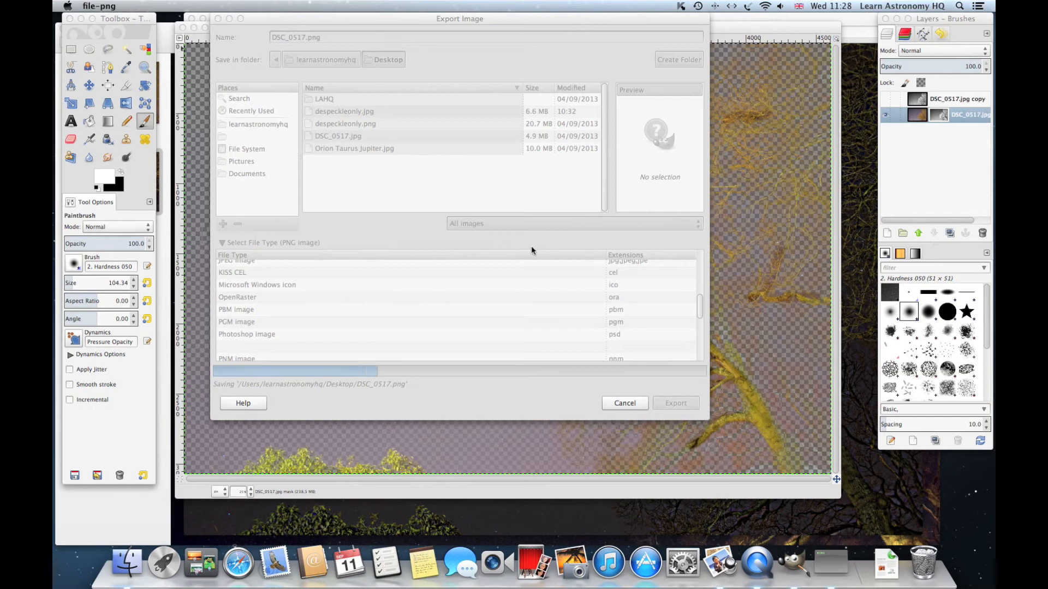
mouse_move(500, 174)
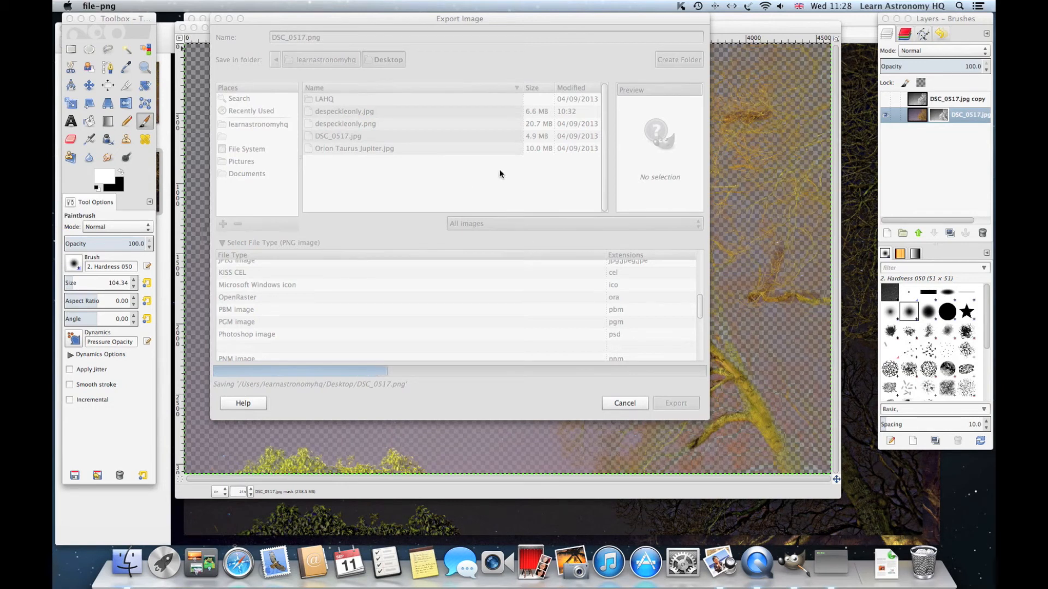
mouse_move(618, 396)
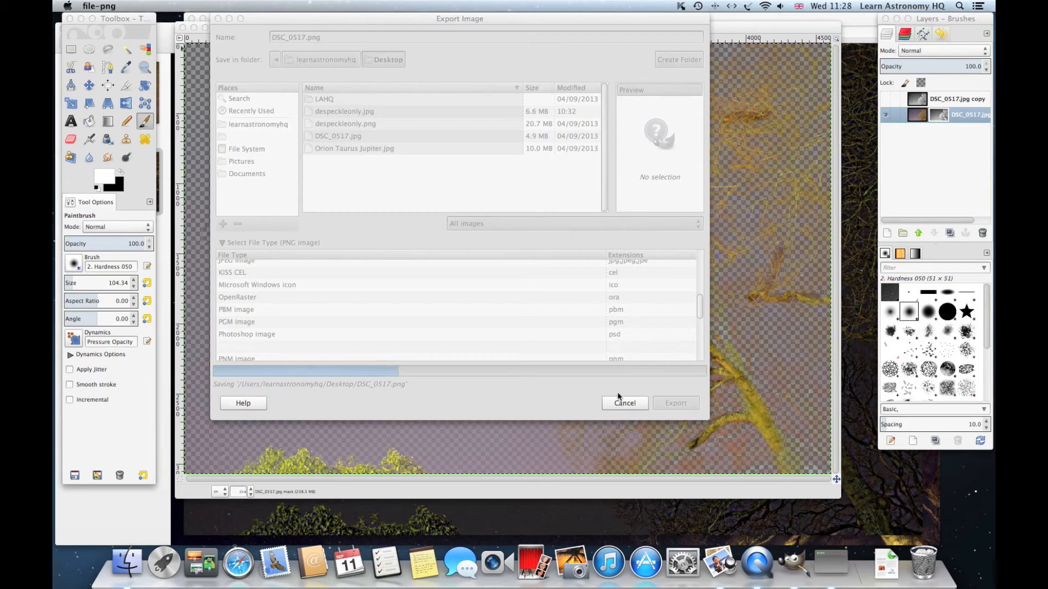
mouse_move(495, 321)
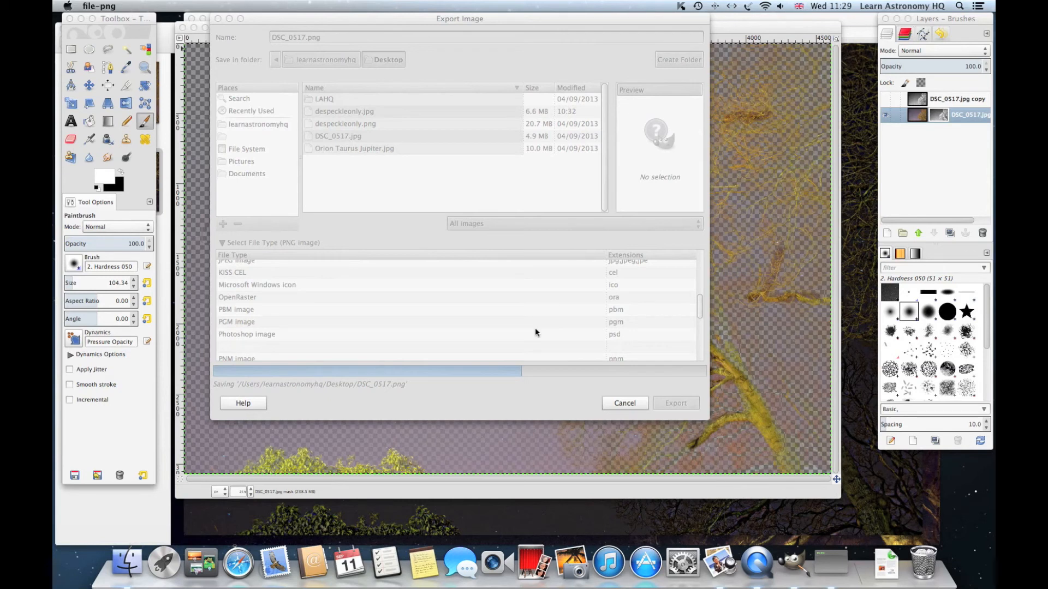
mouse_move(484, 311)
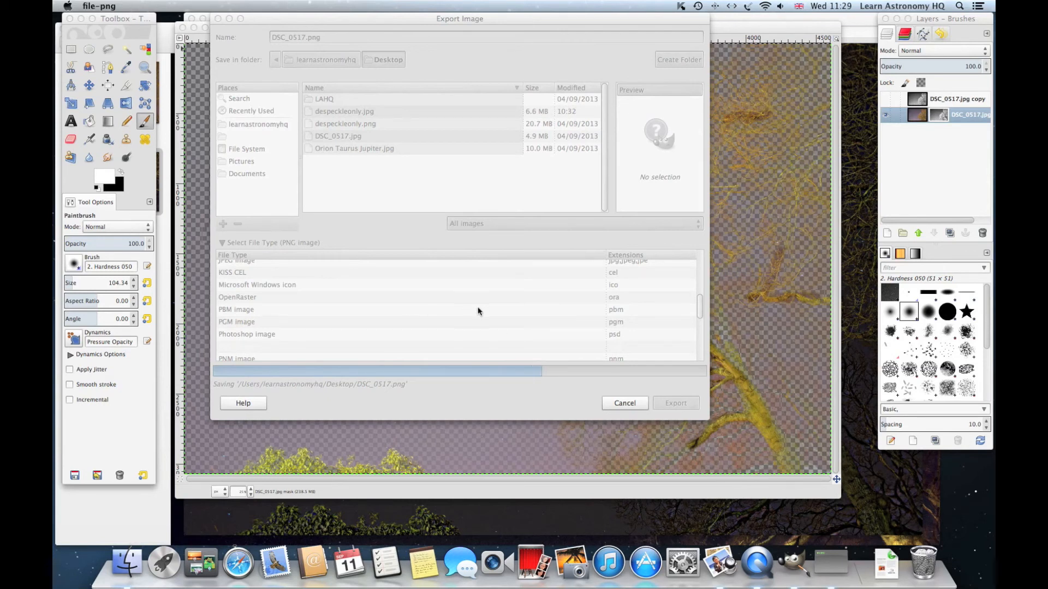
mouse_move(492, 223)
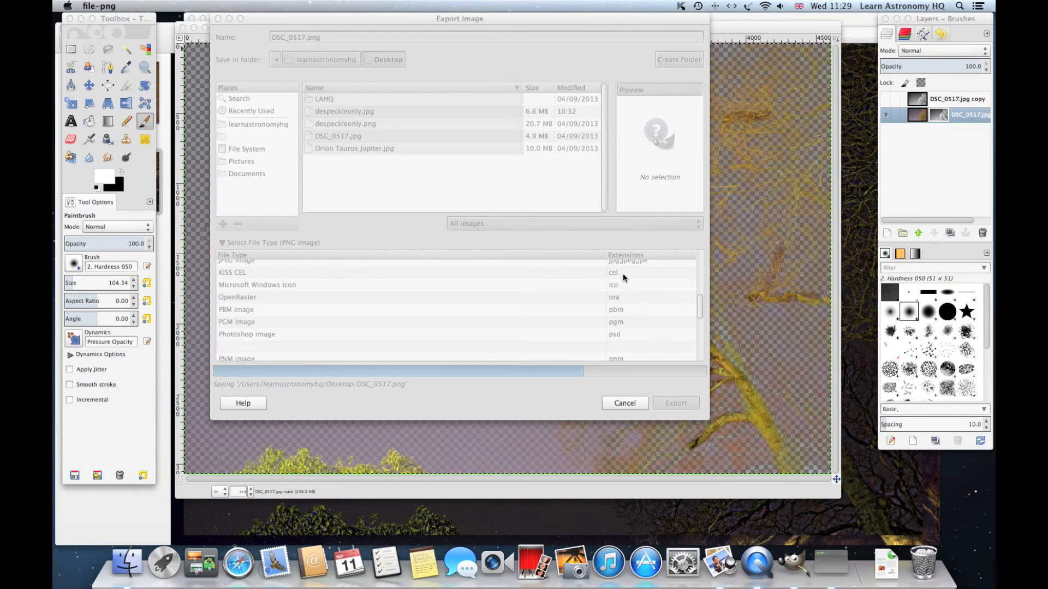
mouse_move(560, 201)
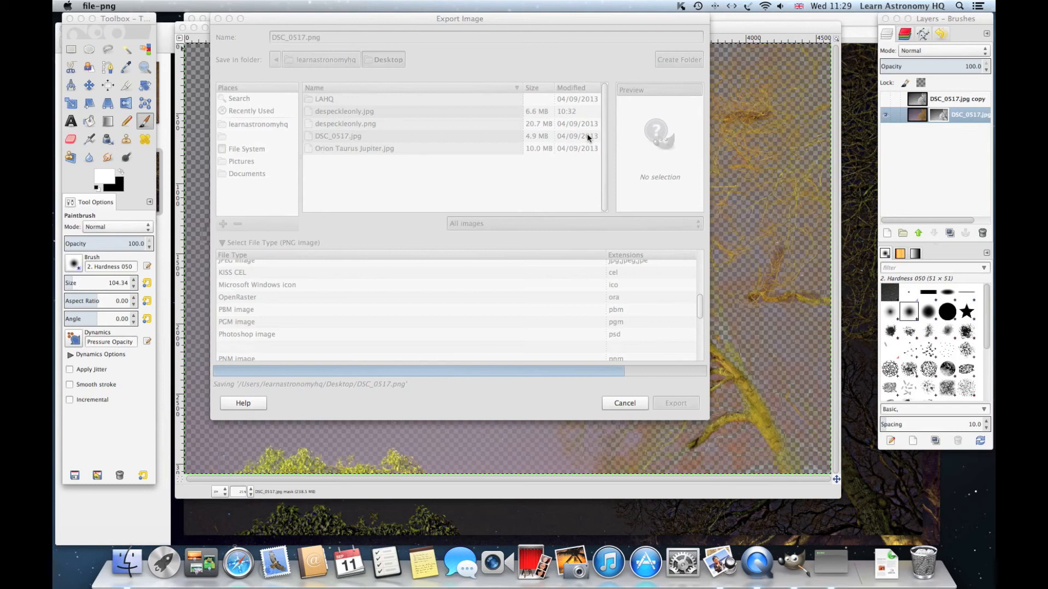
mouse_move(655, 269)
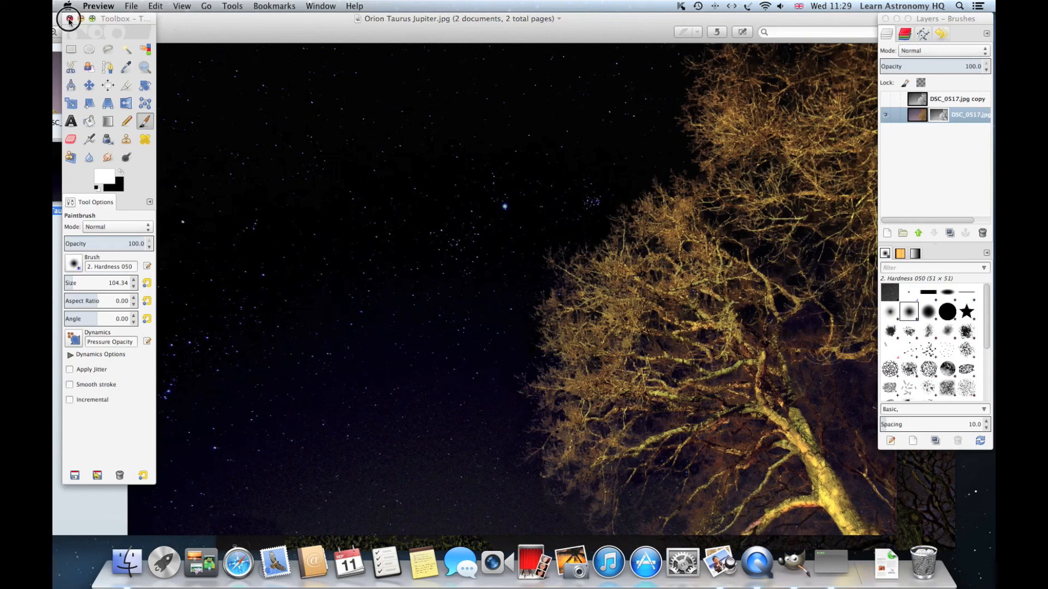
- Close the Preview photo windows and the GIMP export window, revealing DSC_0517.png on the desktop
left_click(72, 19)
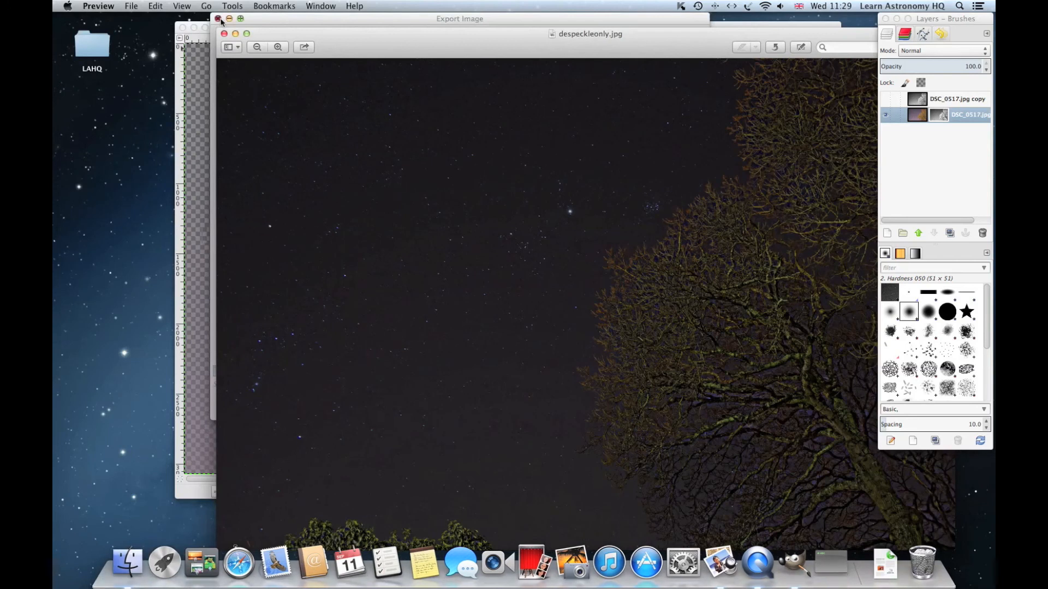
left_click(218, 21)
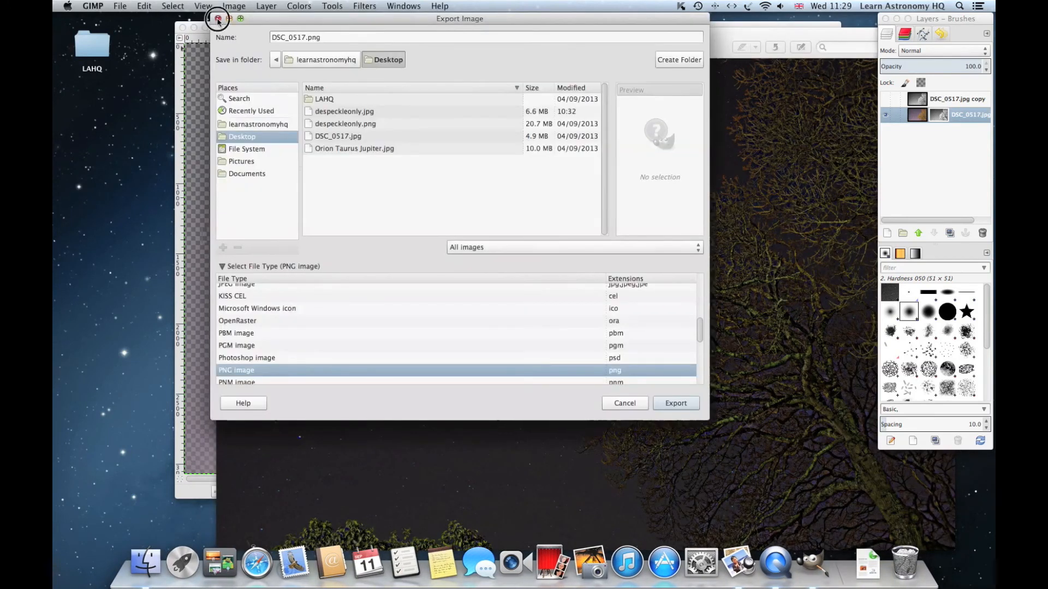
left_click(675, 403)
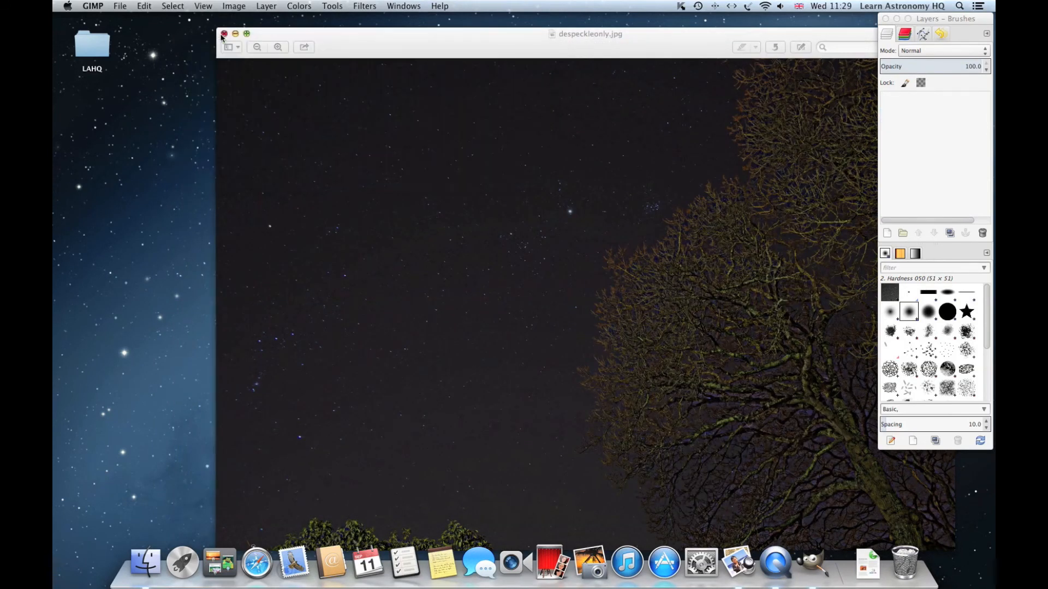
left_click(224, 32)
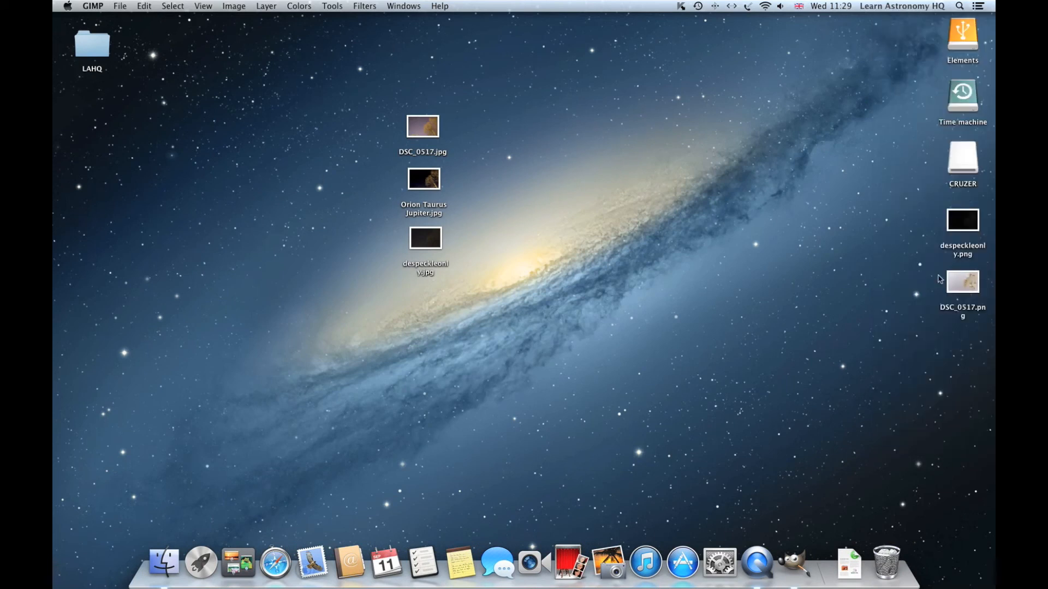
- Open the exported DSC_0517.png from the desktop in Preview to verify the masked tree
double_click(962, 282)
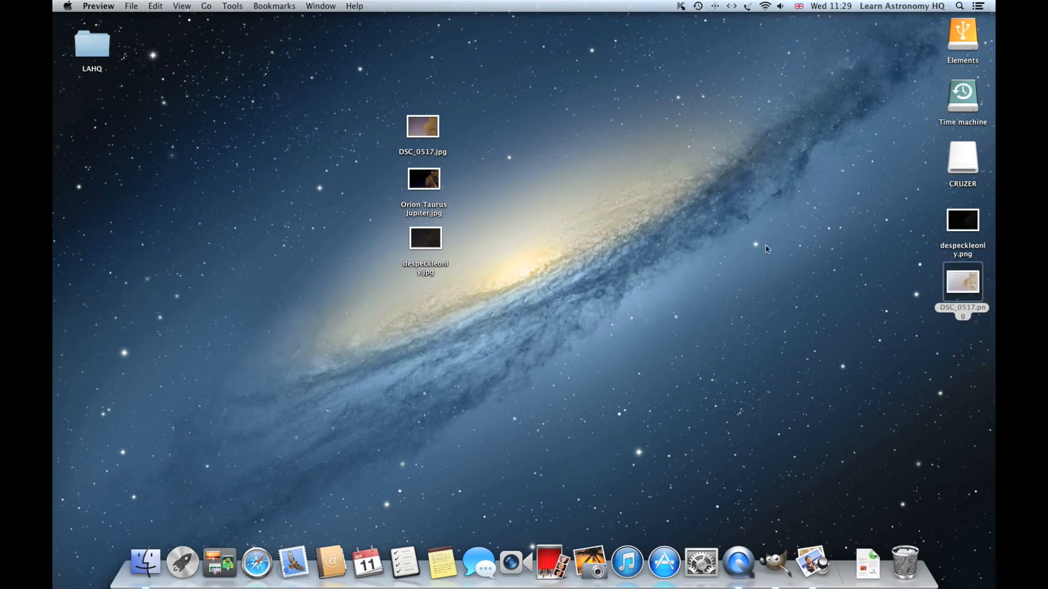
double_click(962, 281)
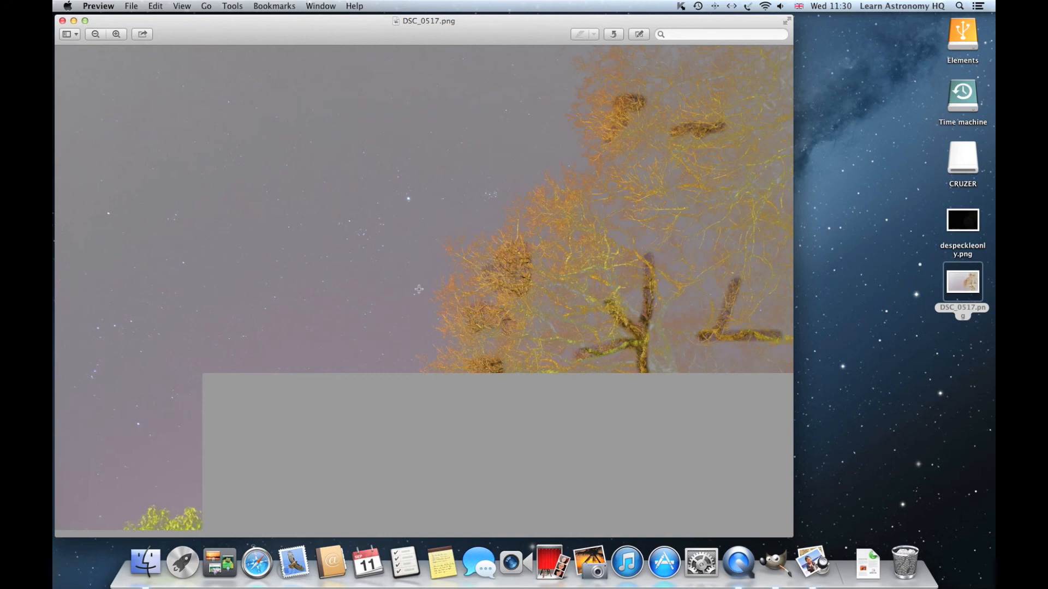
mouse_move(376, 336)
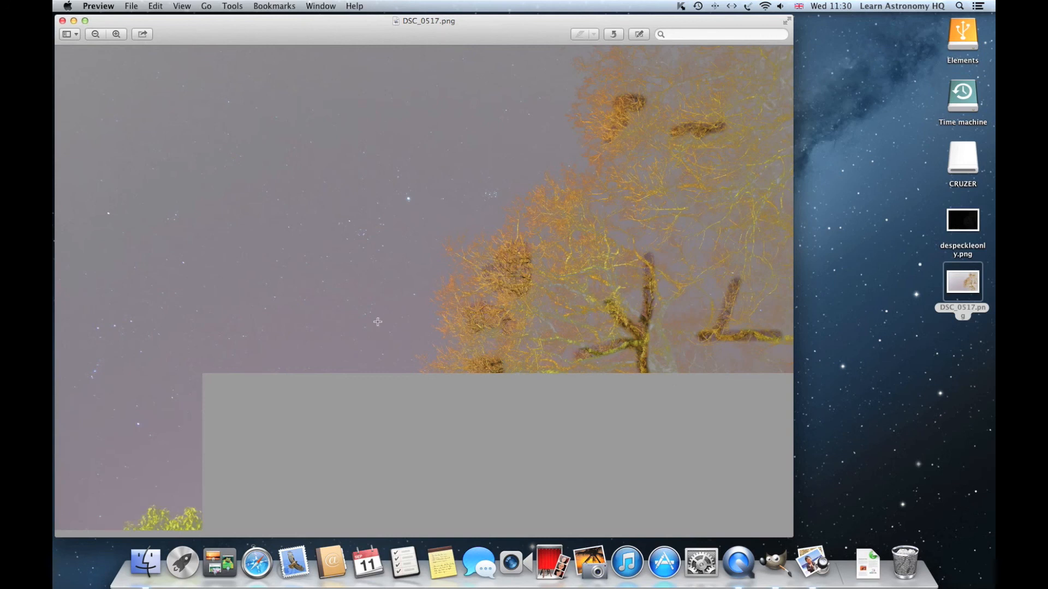